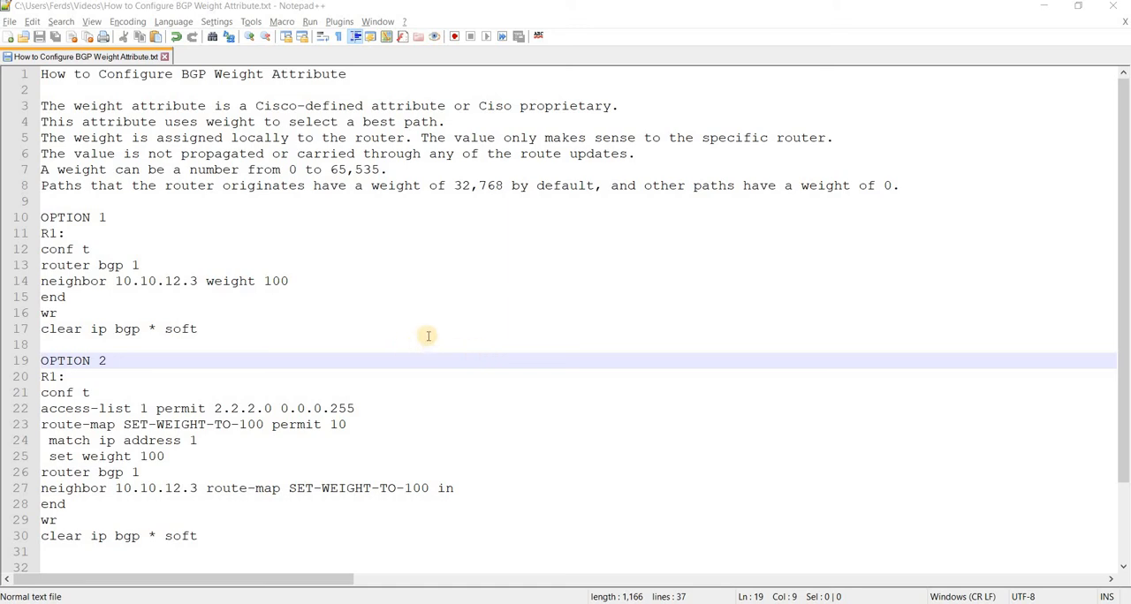
{"action": "mouse_move", "coordinate": [513, 353]}
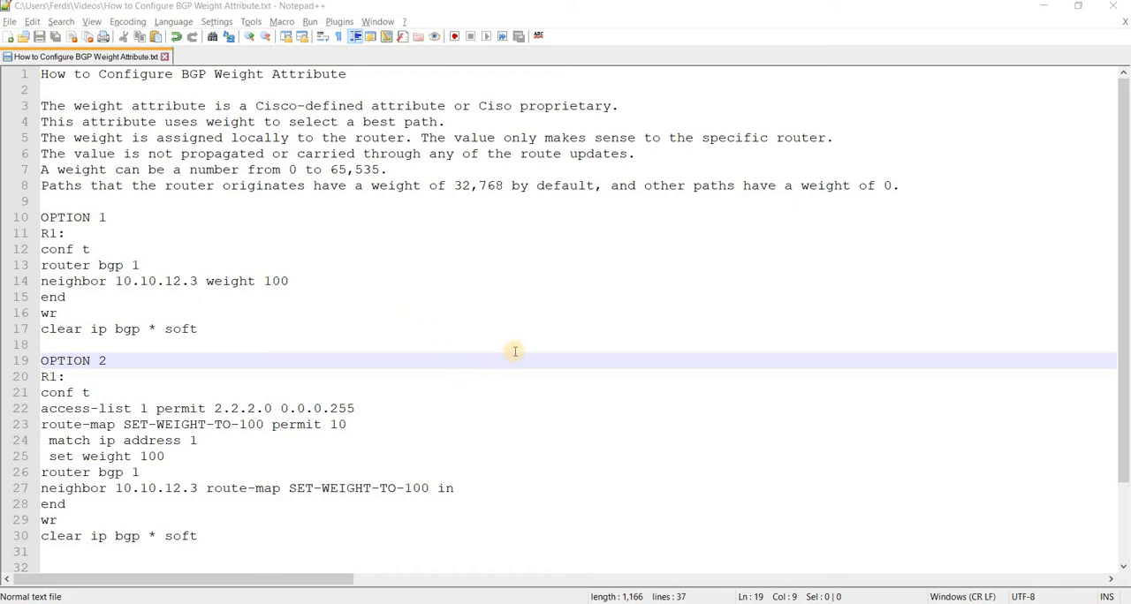
{"action": "mouse_move", "coordinate": [520, 347]}
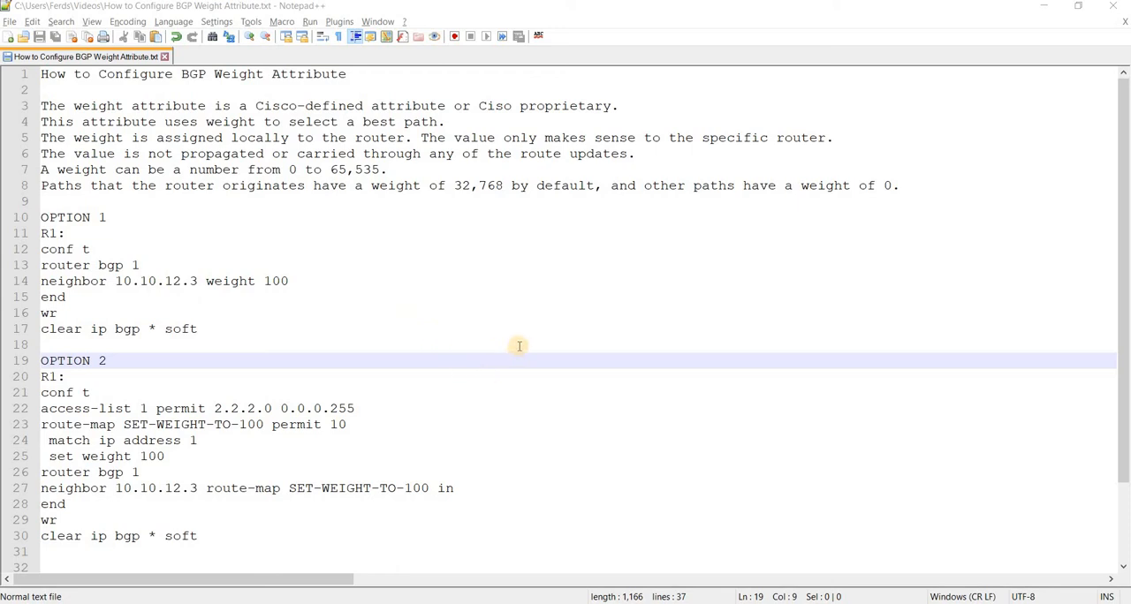
{"action": "mouse_move", "coordinate": [562, 279]}
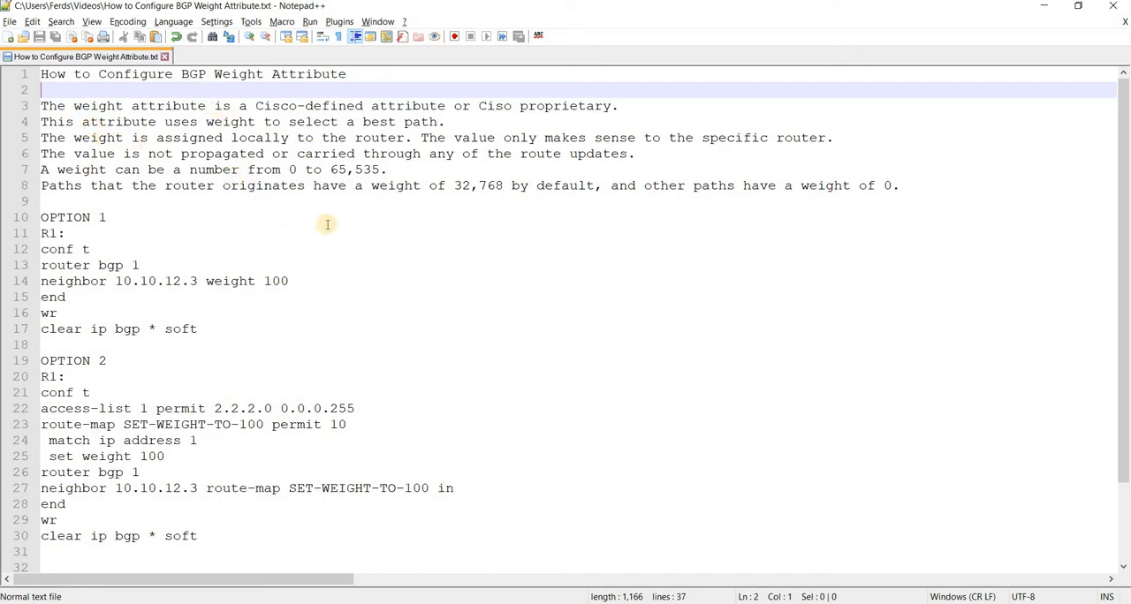
{"action": "mouse_move", "coordinate": [393, 311]}
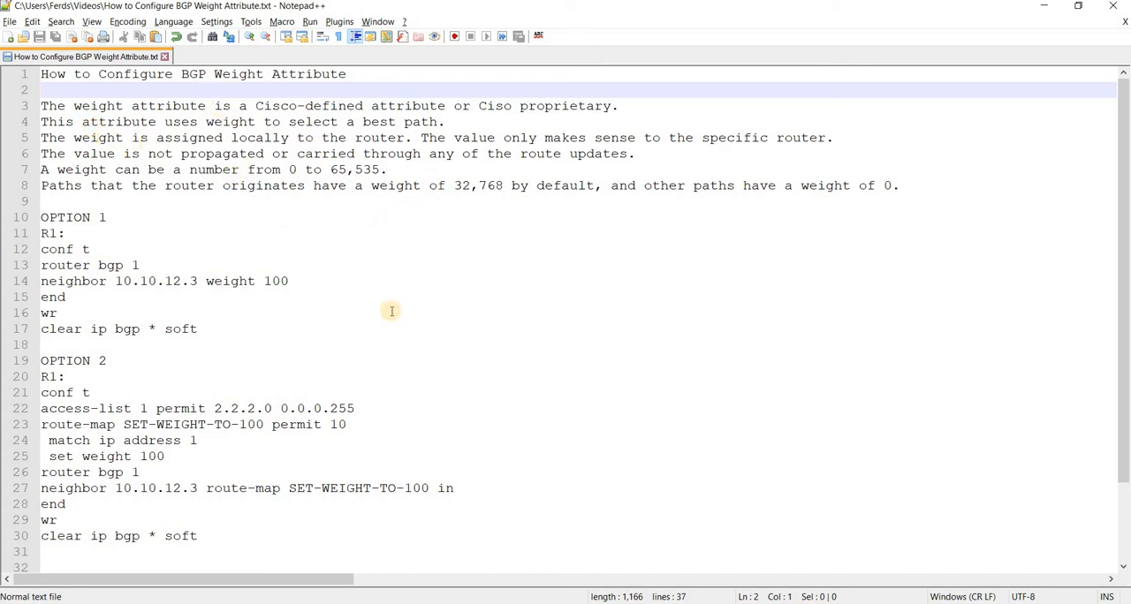
Step: Switch to the R2 session, then reveal the full GNS3 topology with R1, R2 and R3
{"action": "left_click", "coordinate": [119, 92]}
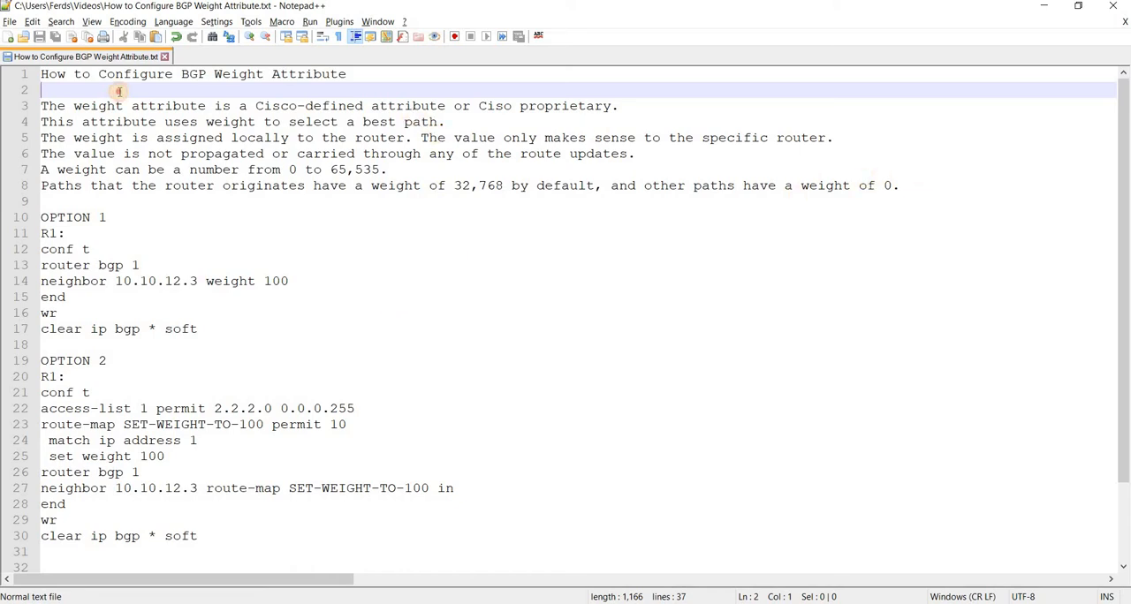
{"action": "scroll", "scroll_direction": "down", "scroll_amount": 3}
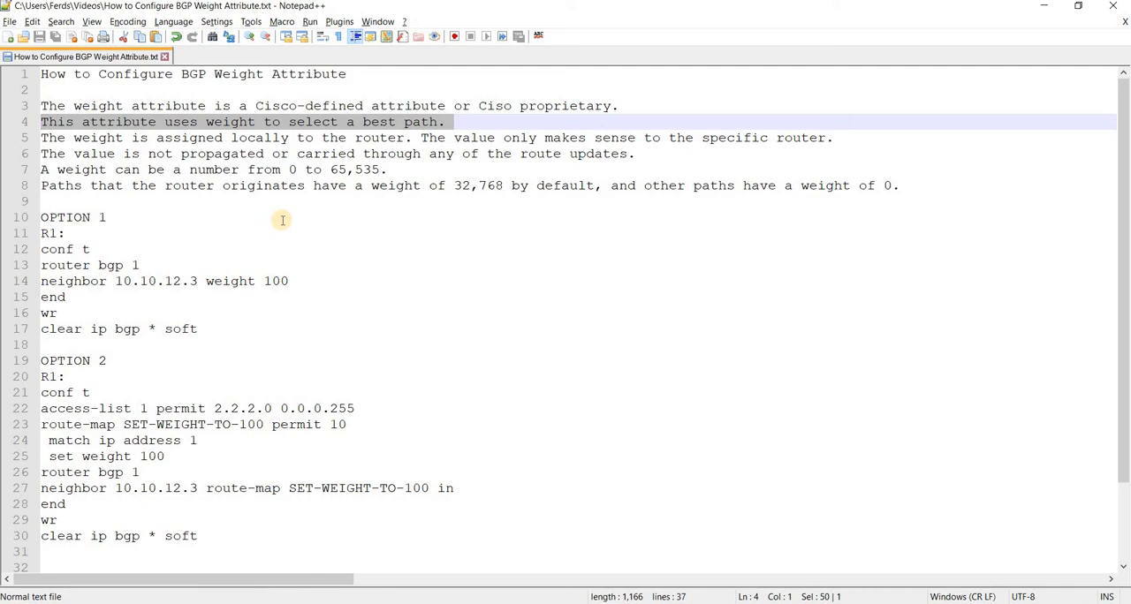
{"action": "mouse_move", "coordinate": [282, 217]}
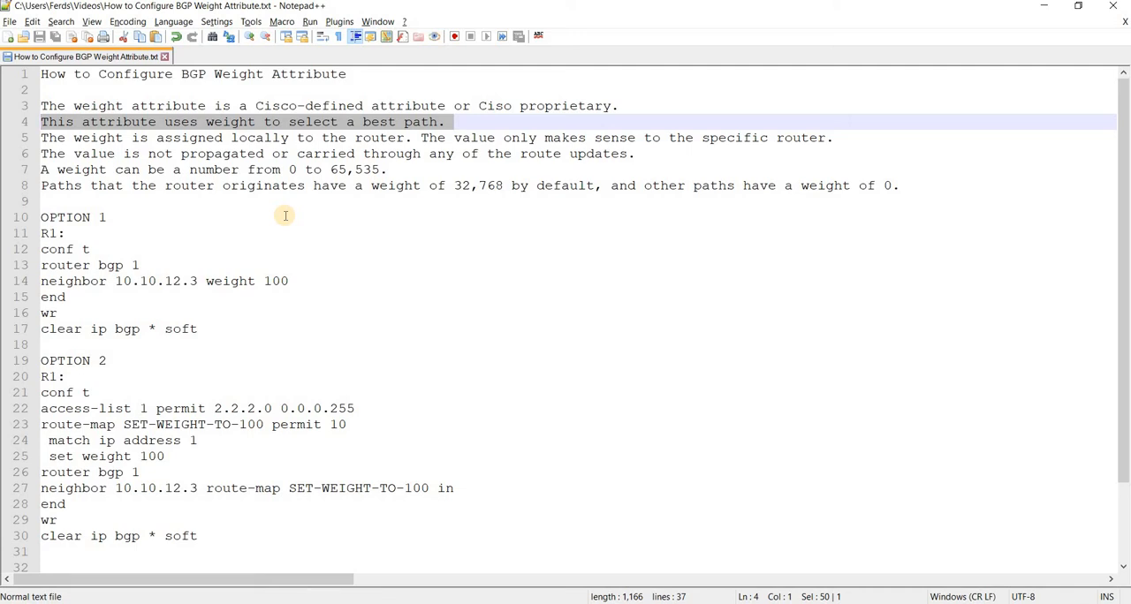
{"action": "mouse_move", "coordinate": [374, 212]}
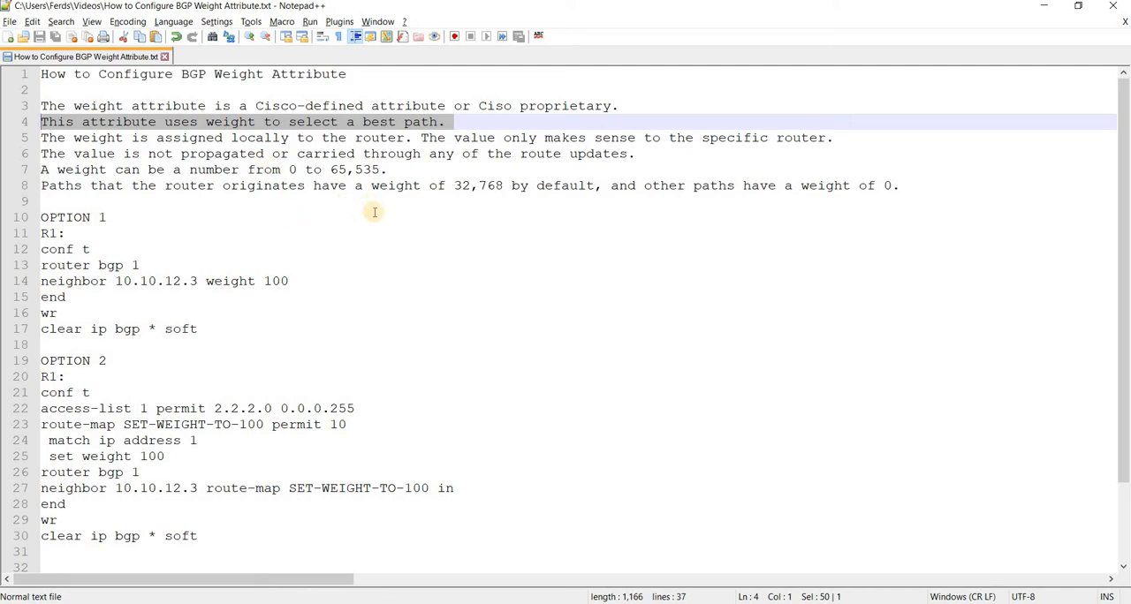
{"action": "mouse_move", "coordinate": [230, 202]}
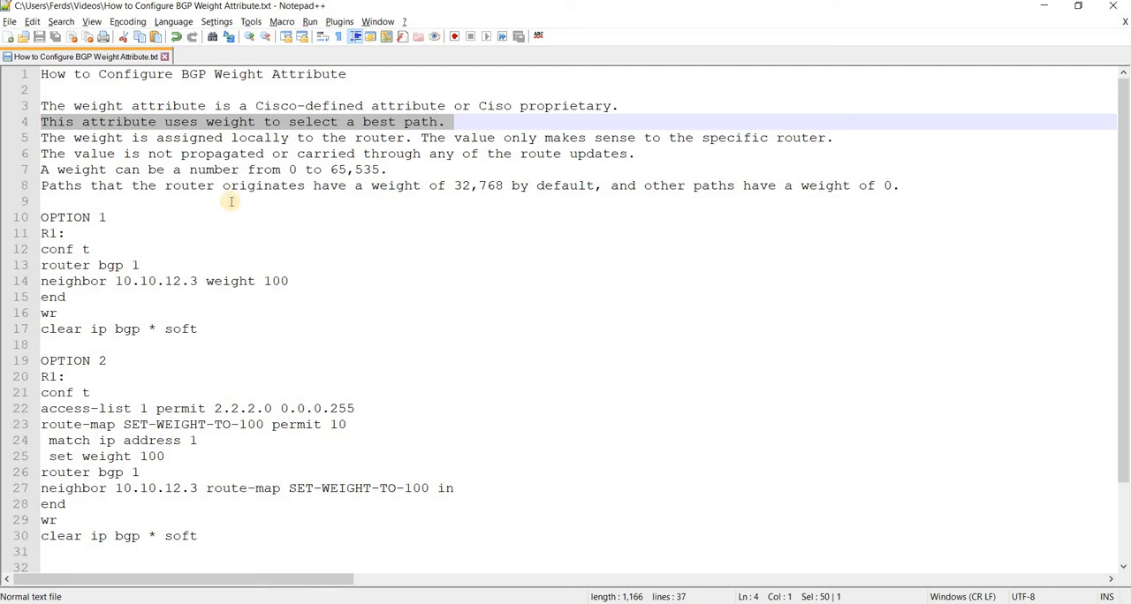
{"action": "mouse_move", "coordinate": [258, 233]}
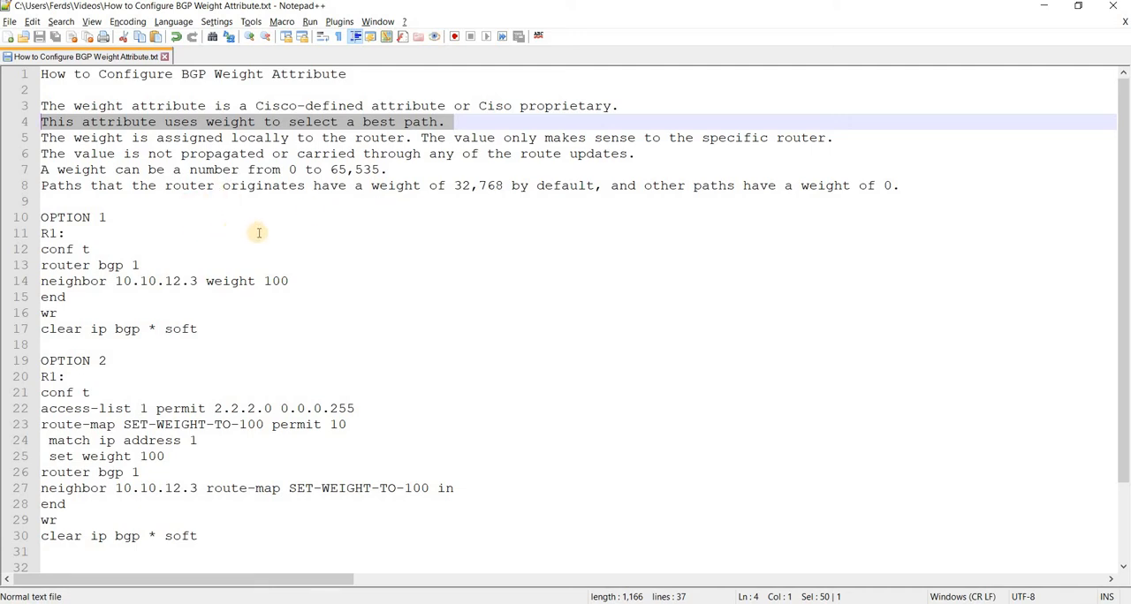
{"action": "mouse_move", "coordinate": [438, 226]}
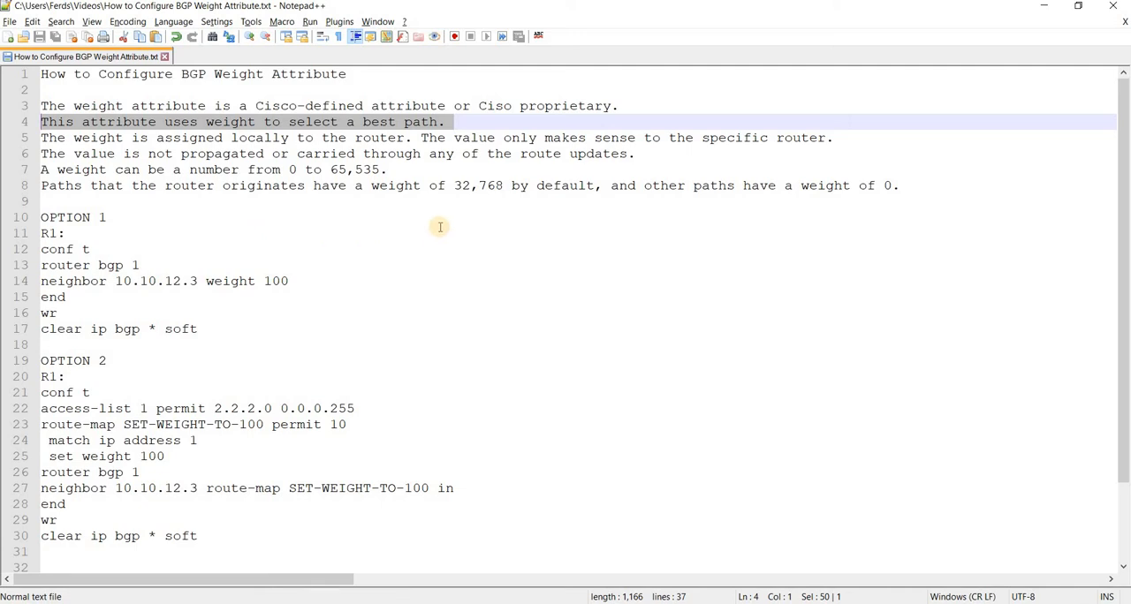
{"action": "mouse_move", "coordinate": [495, 207]}
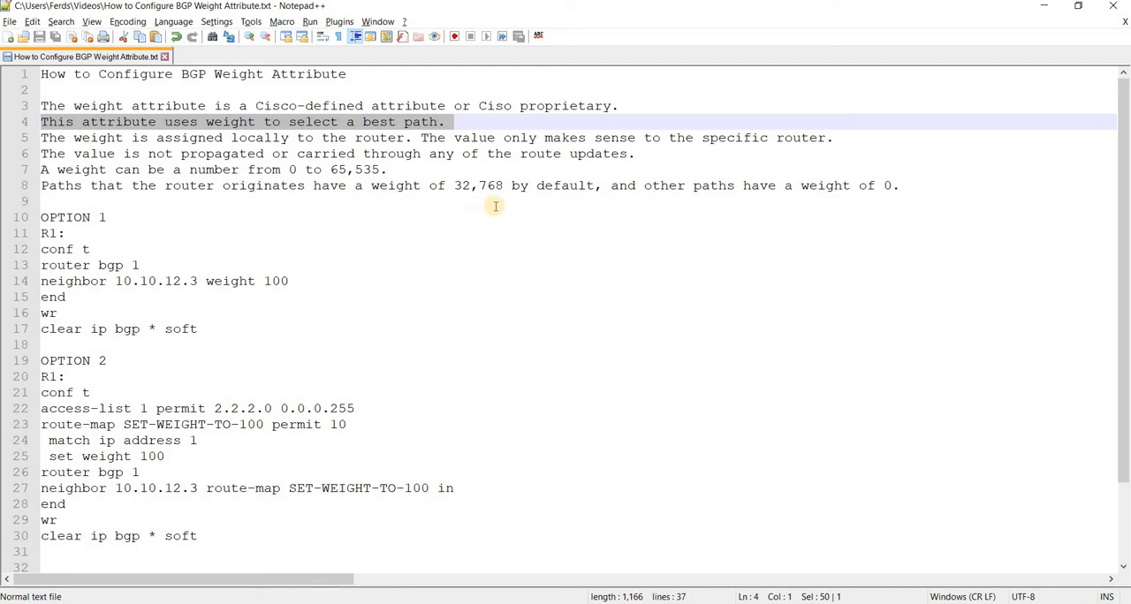
{"action": "mouse_move", "coordinate": [664, 222]}
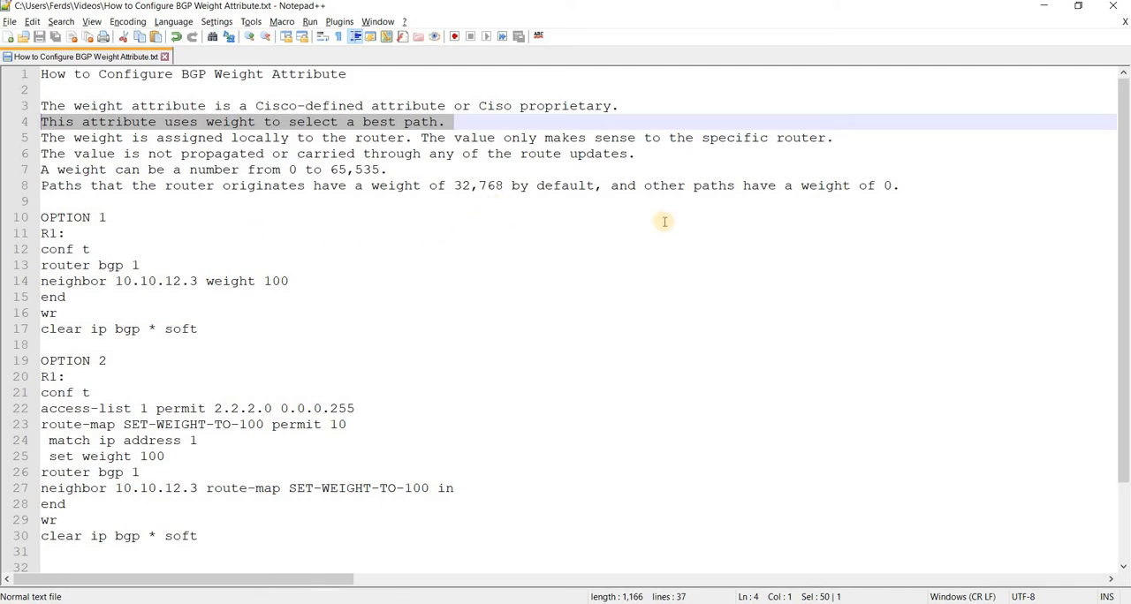
{"action": "mouse_move", "coordinate": [922, 189]}
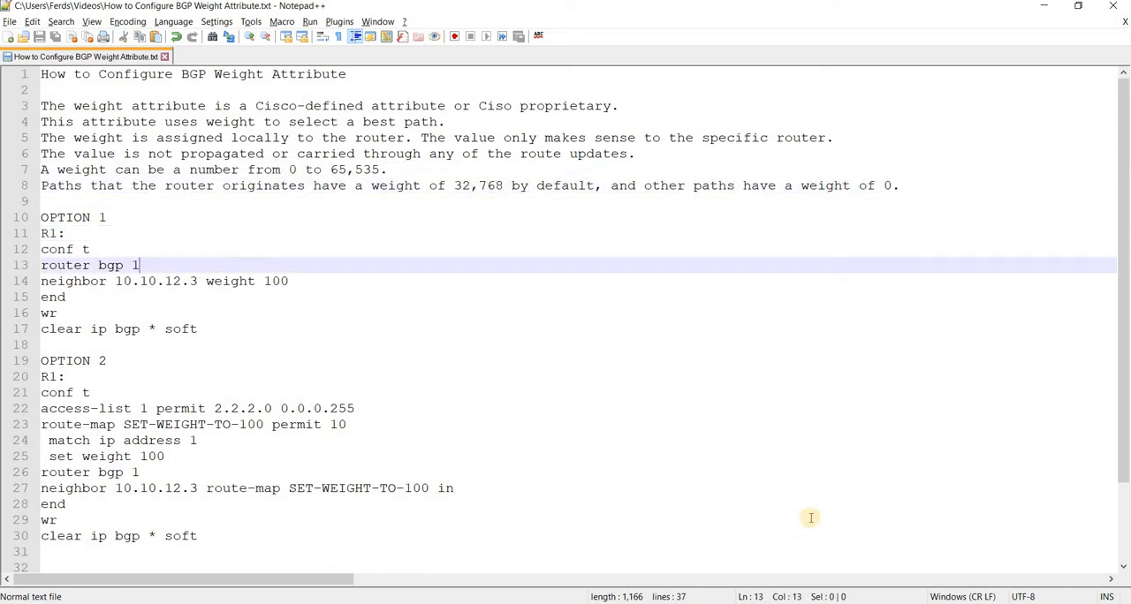
{"action": "mouse_move", "coordinate": [703, 329]}
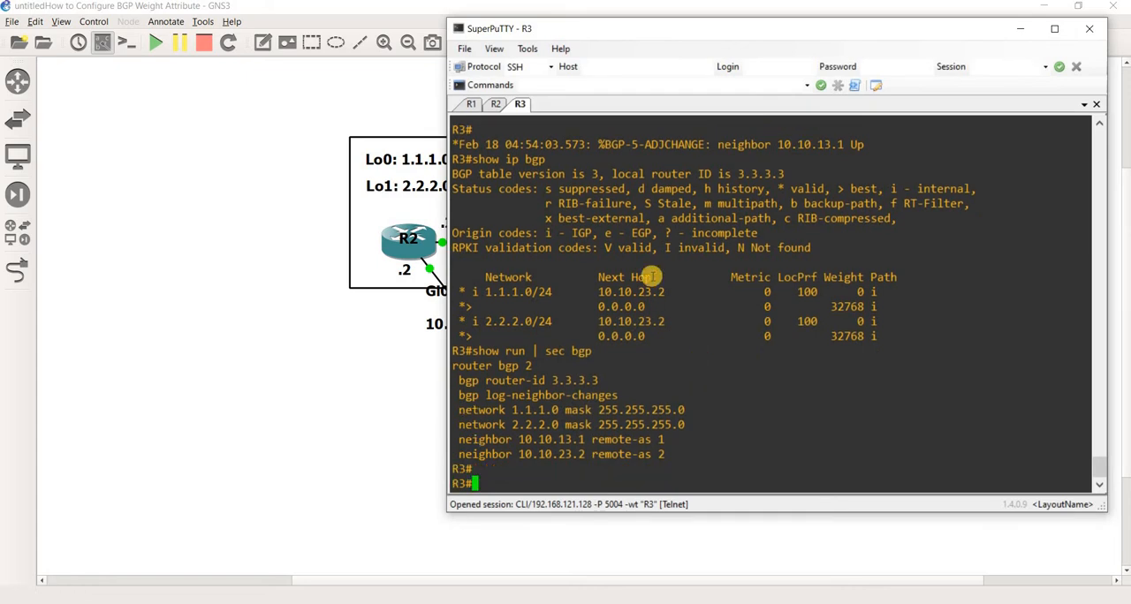
{"action": "left_click", "coordinate": [495, 102]}
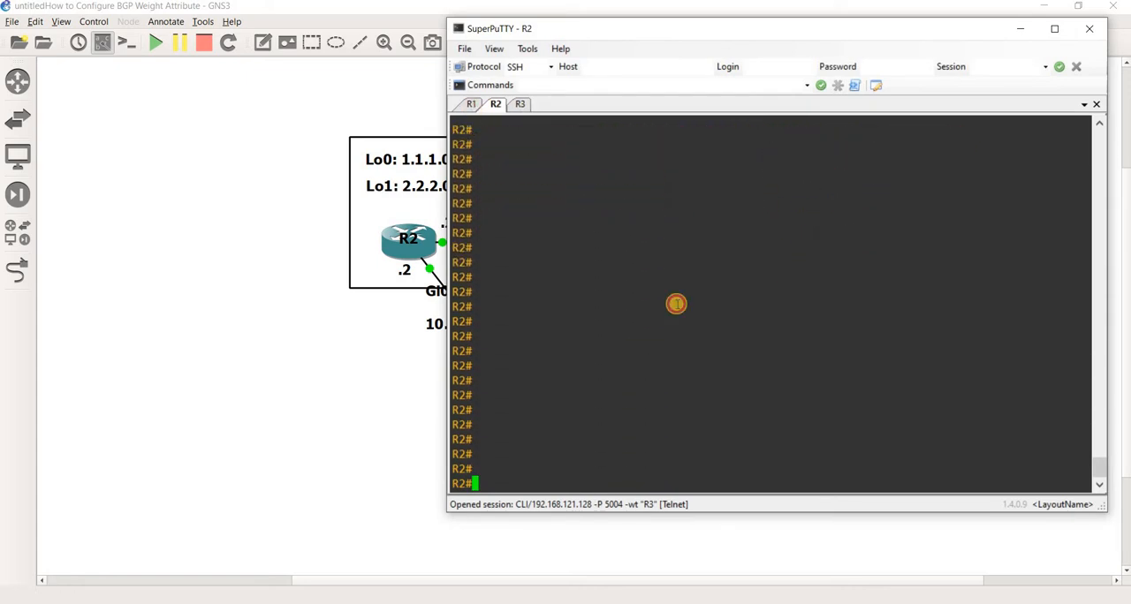
{"action": "left_click", "coordinate": [470, 103]}
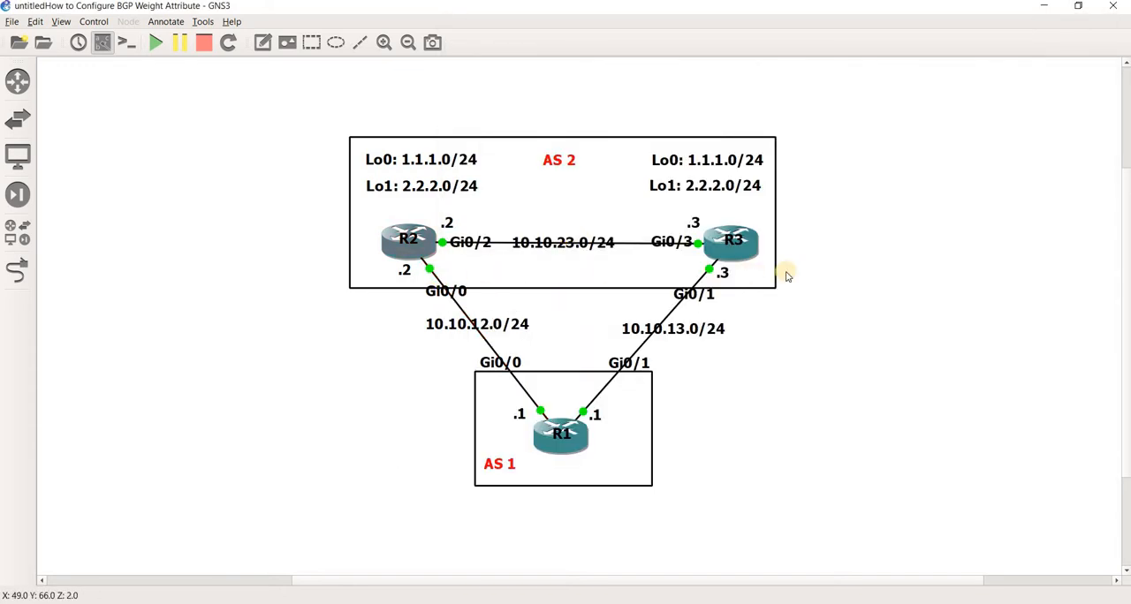
{"action": "mouse_move", "coordinate": [539, 174]}
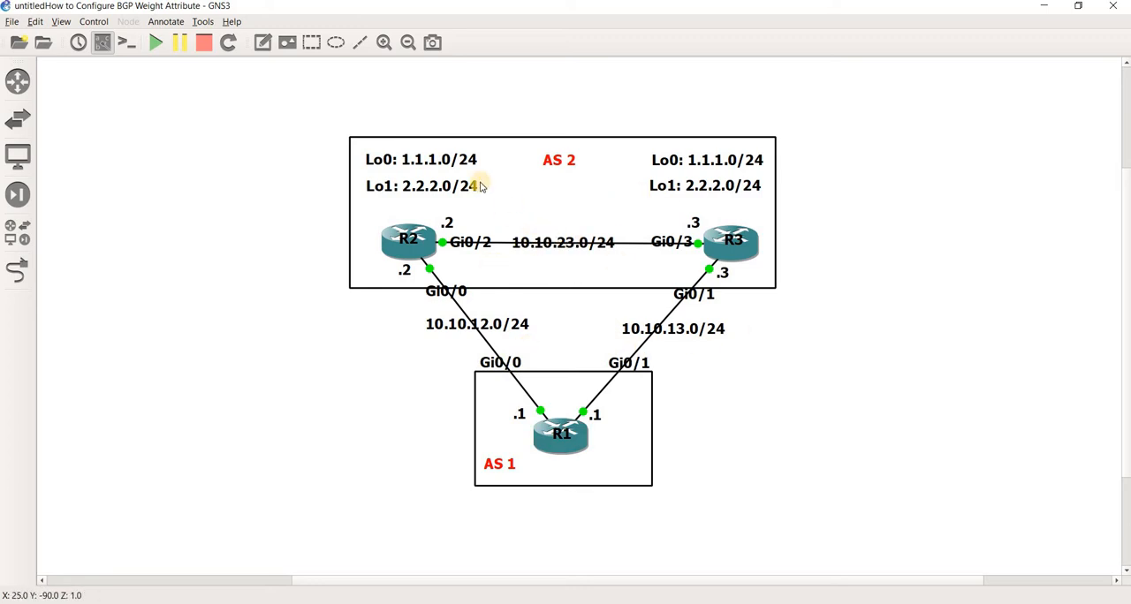
{"action": "mouse_move", "coordinate": [480, 177]}
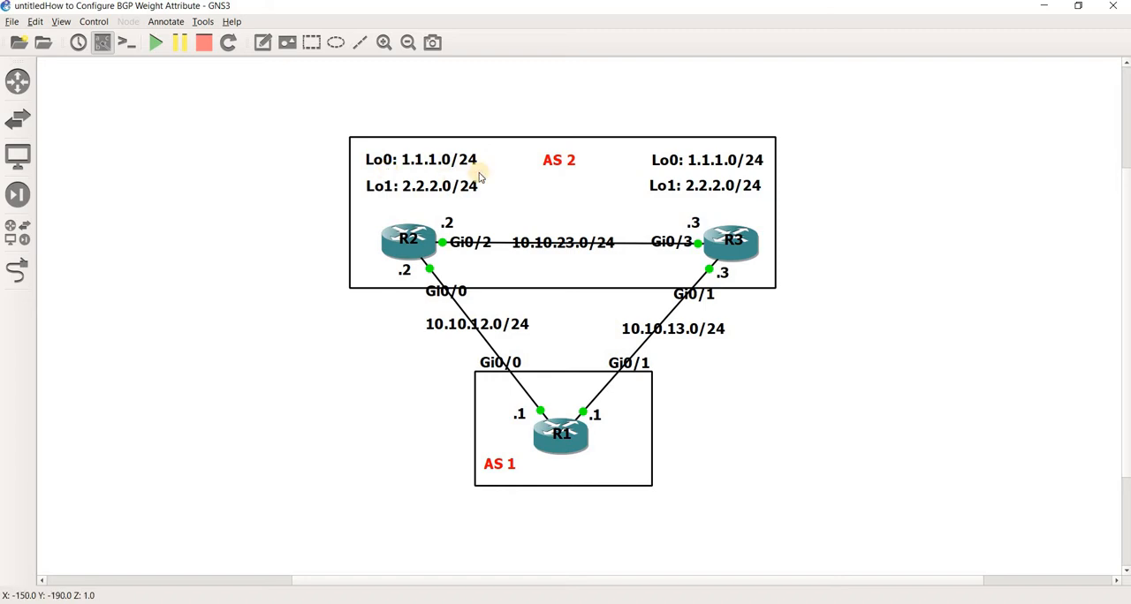
{"action": "mouse_move", "coordinate": [650, 233]}
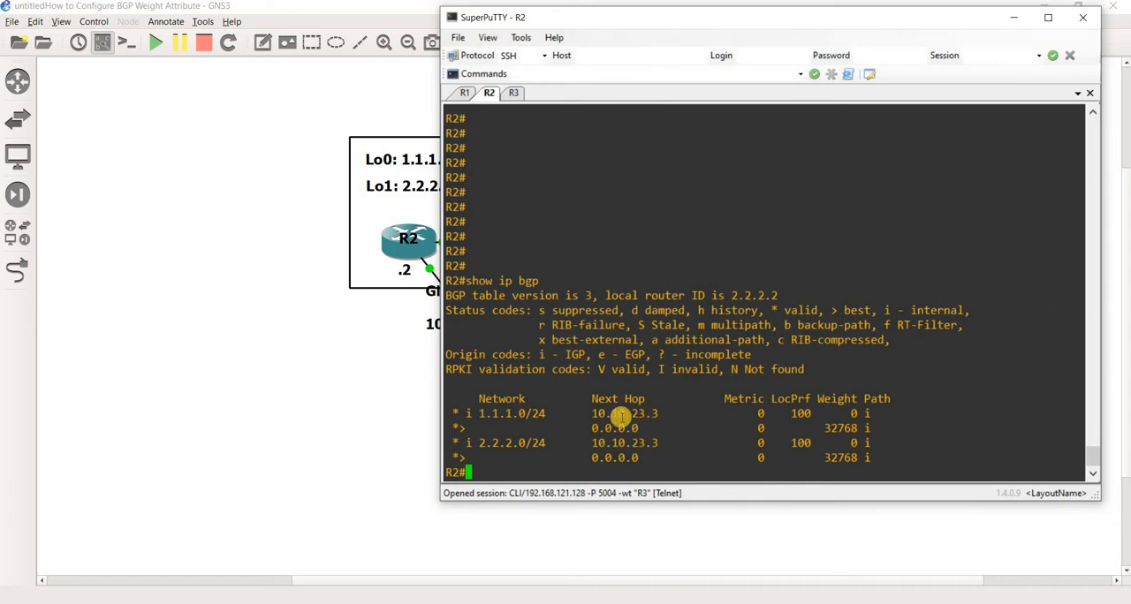
{"action": "mouse_move", "coordinate": [495, 429]}
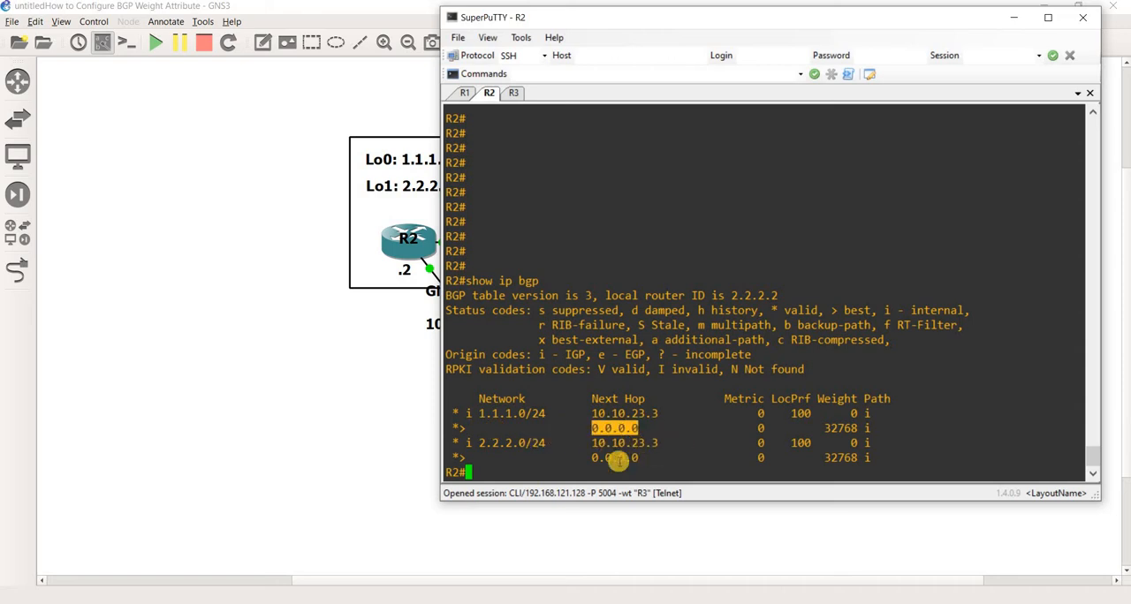
{"action": "mouse_move", "coordinate": [622, 456]}
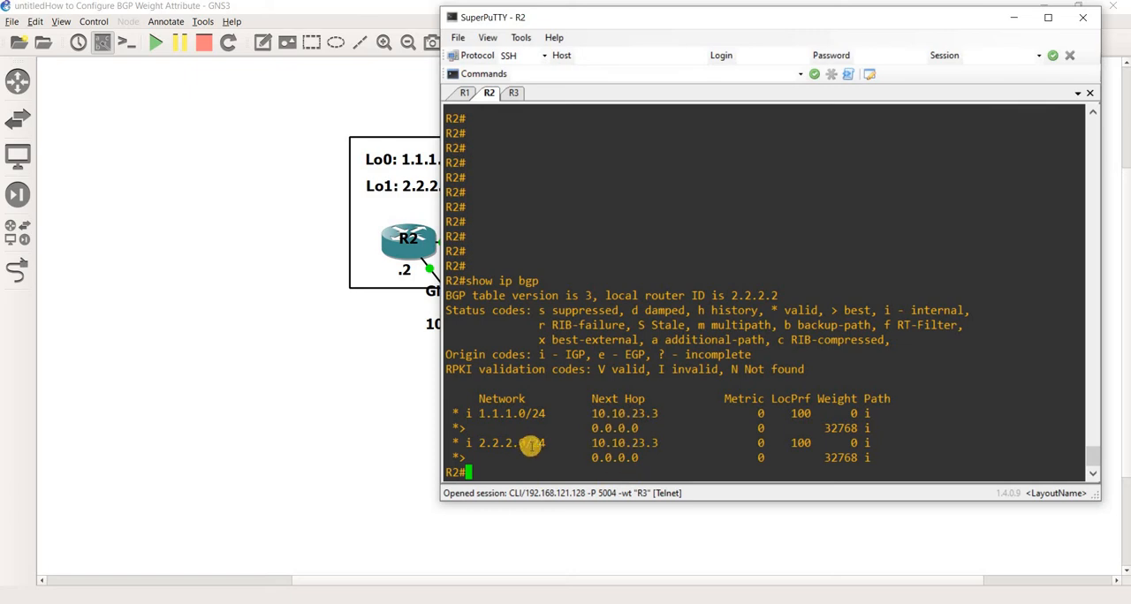
{"action": "mouse_move", "coordinate": [527, 420]}
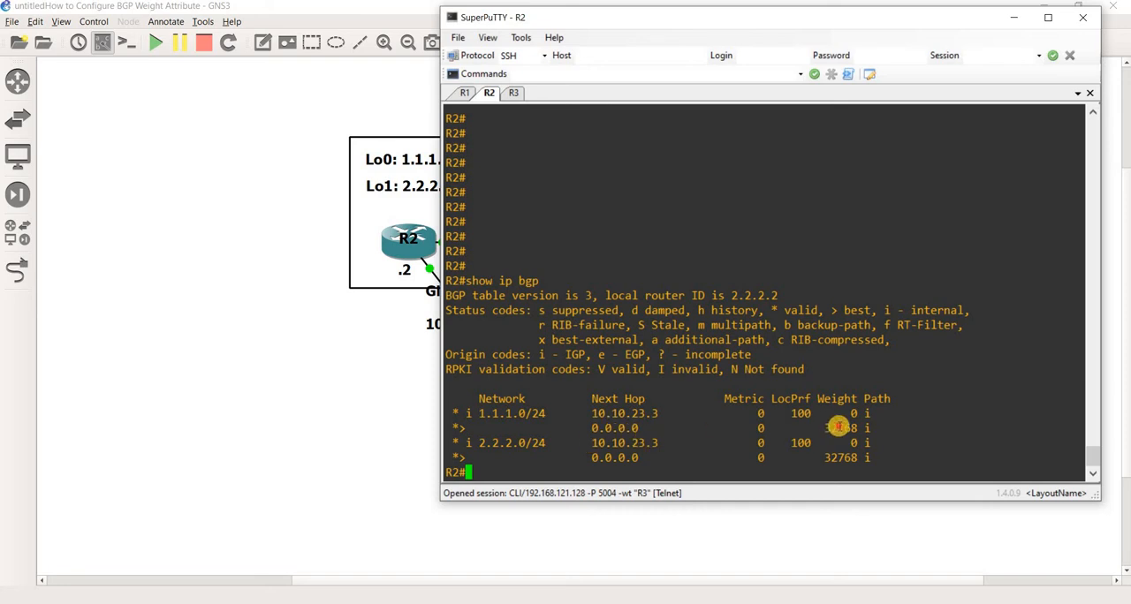
Step: Highlight a next-hop value in R2's BGP table showing weights 32768 and 0
{"action": "double_click", "coordinate": [839, 428]}
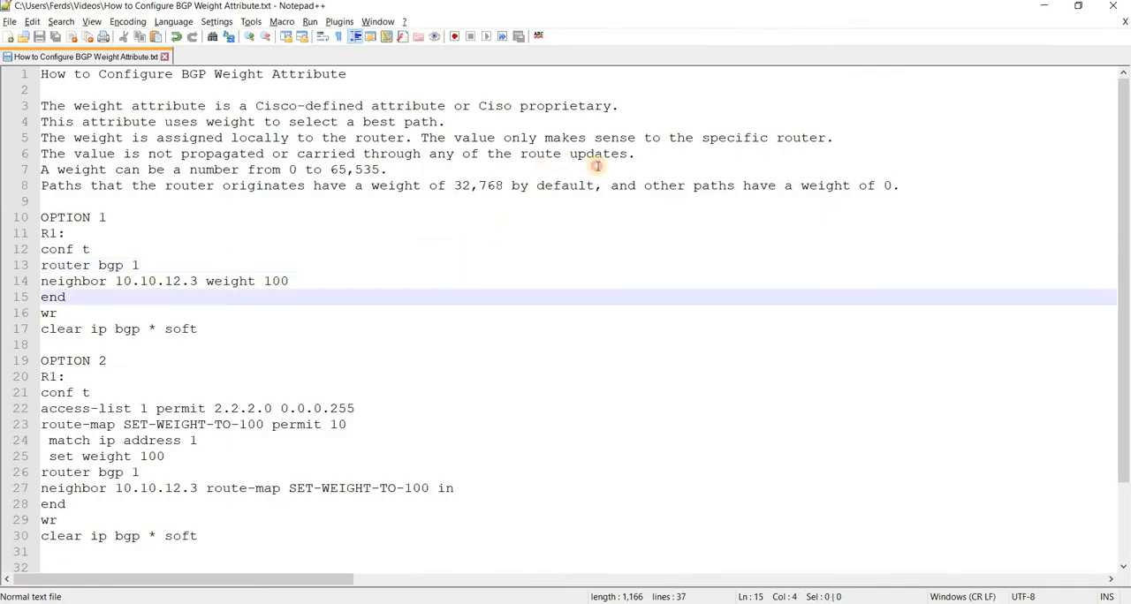
Step: Point to the note that weight stays local and is never propagated
{"action": "left_click", "coordinate": [562, 153]}
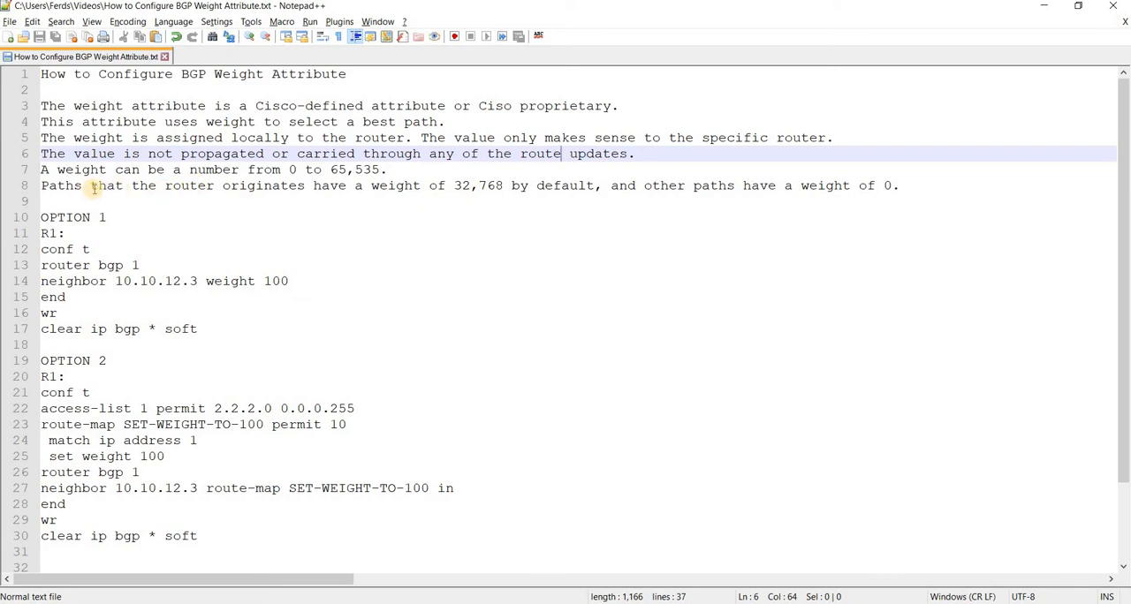
{"action": "mouse_move", "coordinate": [279, 200]}
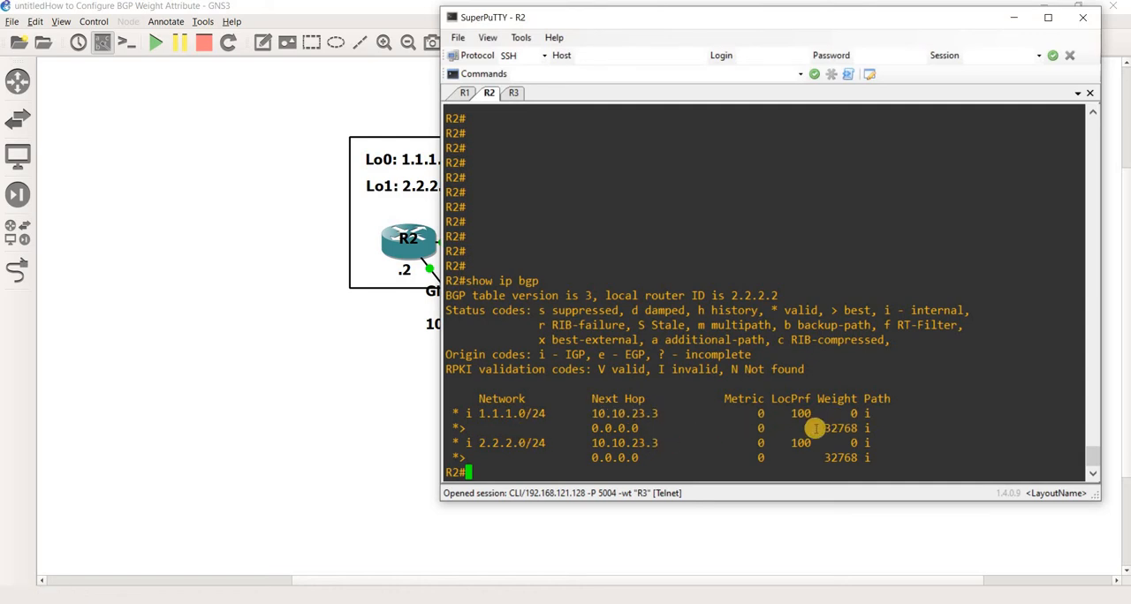
{"action": "mouse_move", "coordinate": [822, 413]}
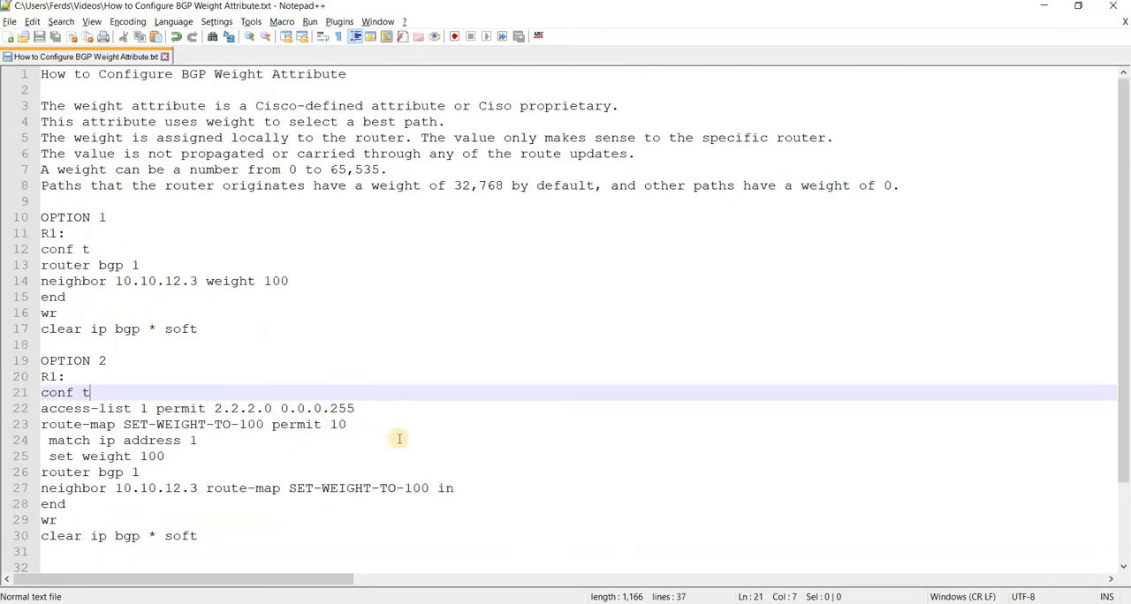
{"action": "mouse_move", "coordinate": [311, 435]}
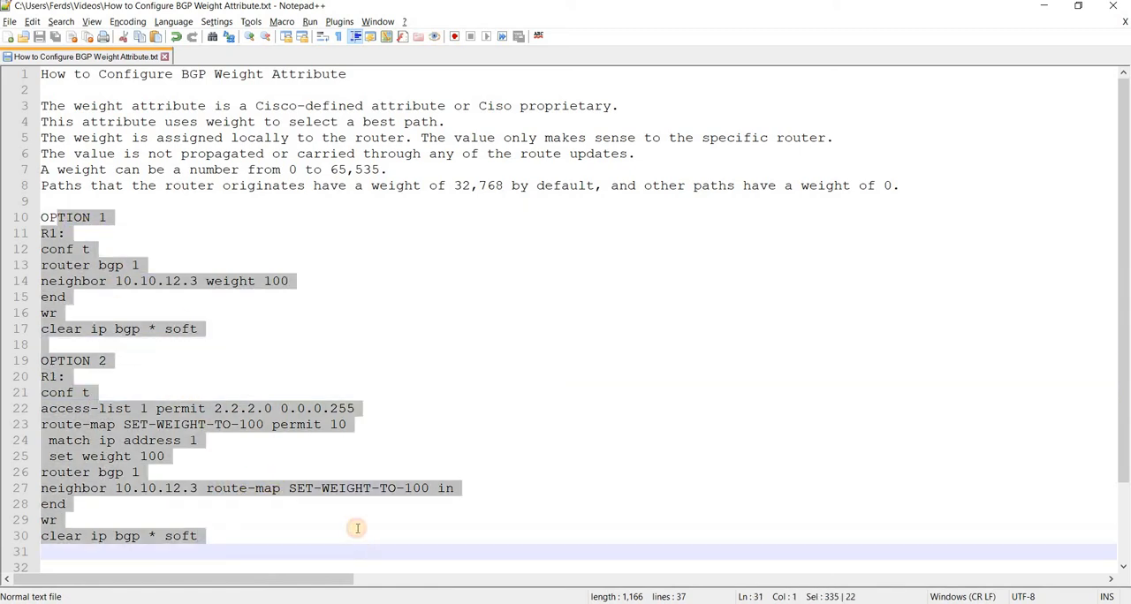
{"action": "scroll", "scroll_direction": "down", "scroll_amount": 3}
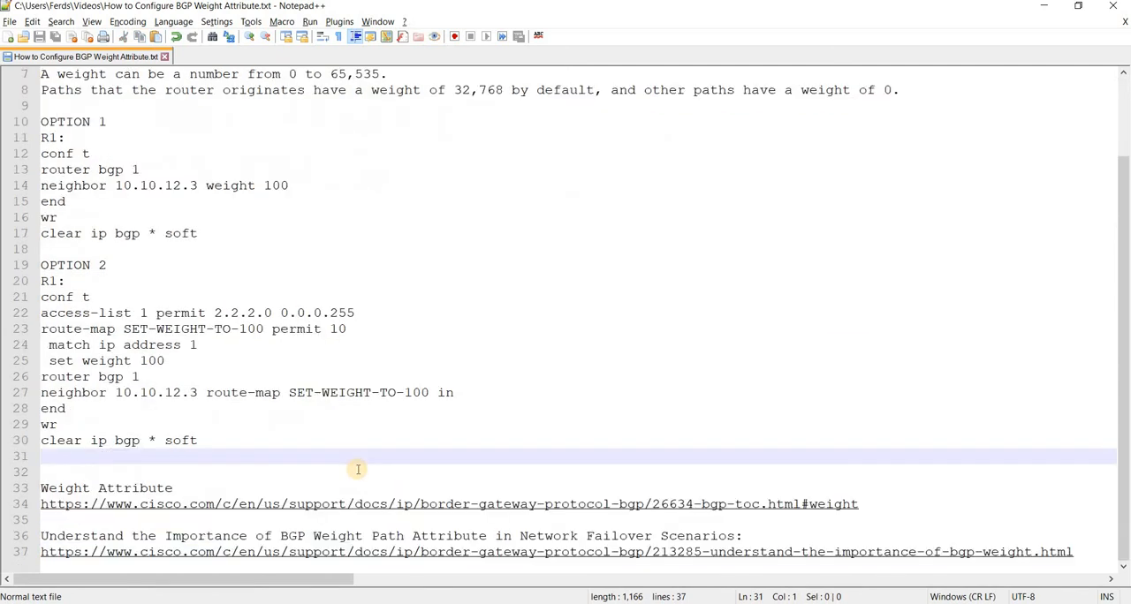
{"action": "scroll", "scroll_direction": "up", "scroll_amount": 3}
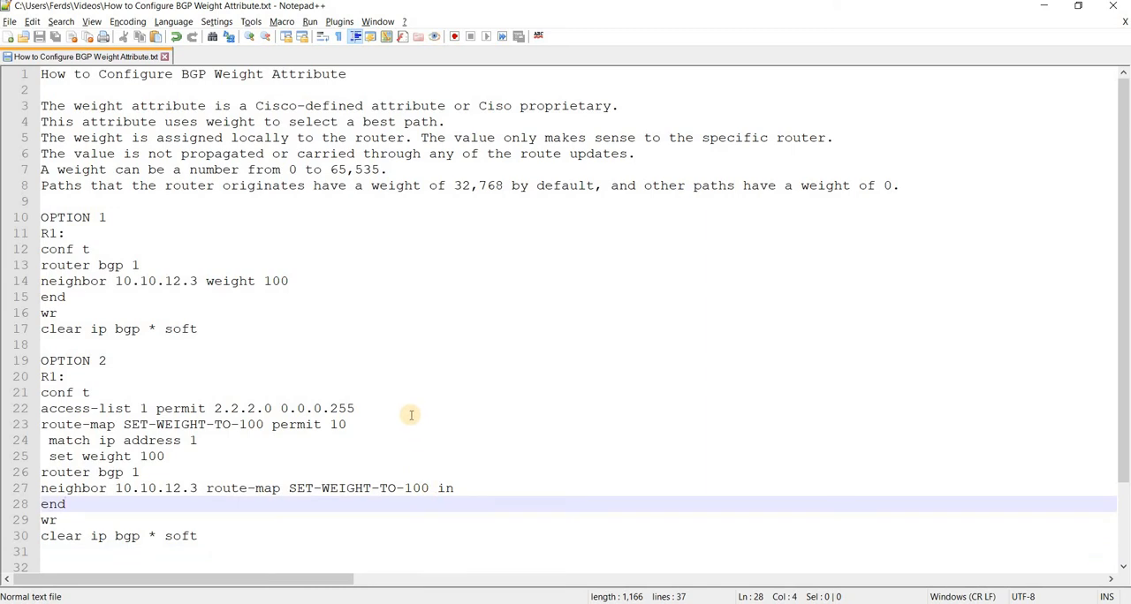
{"action": "left_click", "coordinate": [64, 504]}
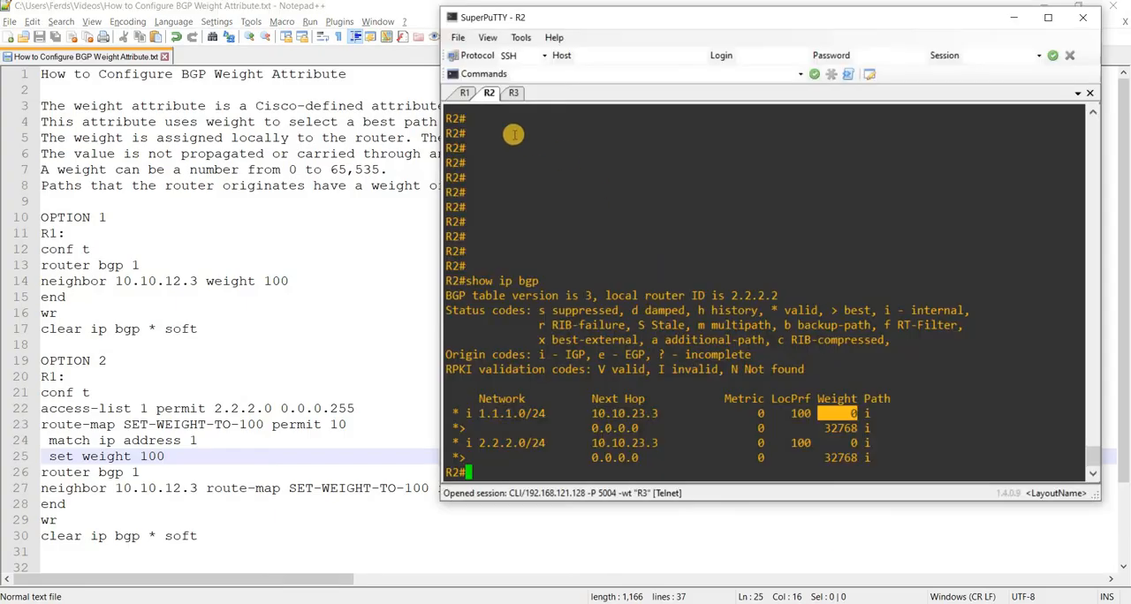
Step: Run 'show run | sec bgp' and review the BGP configuration on R1 and R3
{"action": "left_click", "coordinate": [465, 92]}
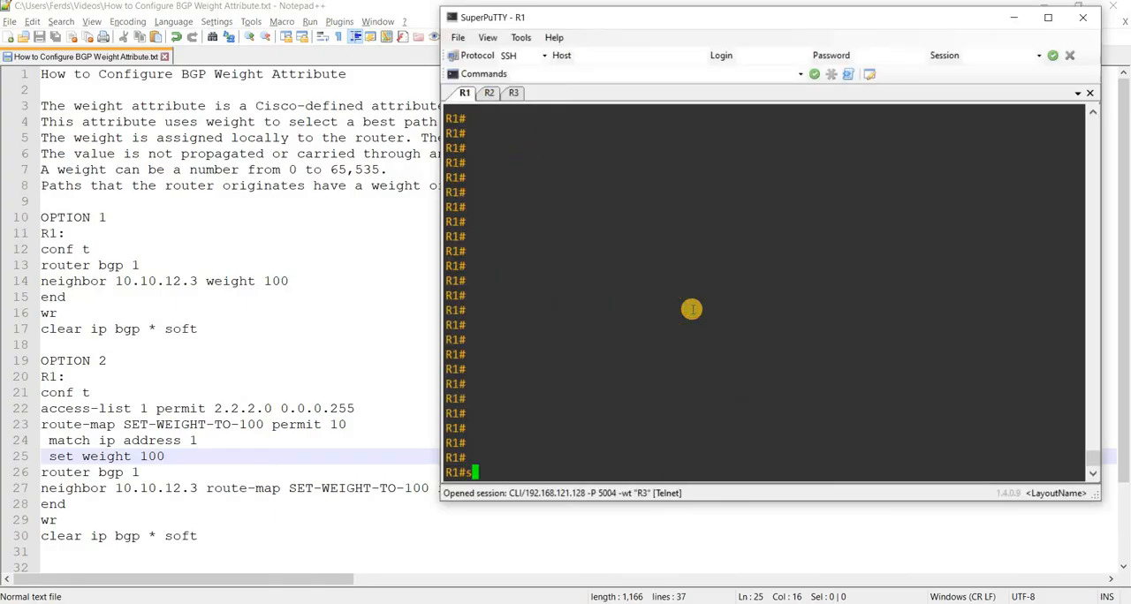
{"action": "type", "text": "show run | sec bgp"}
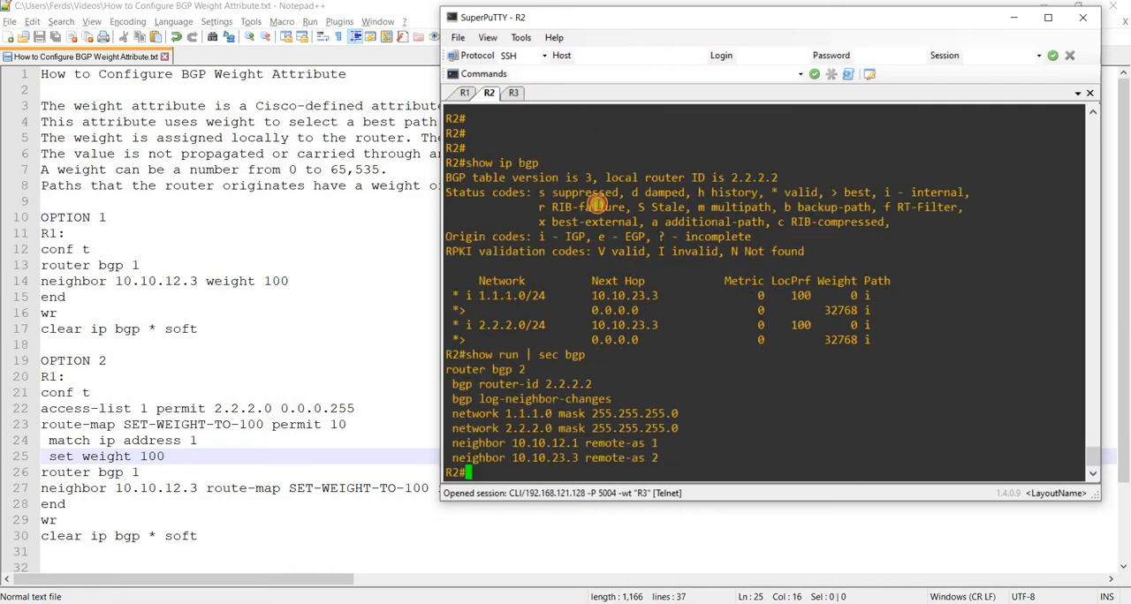
{"action": "left_click", "coordinate": [512, 92]}
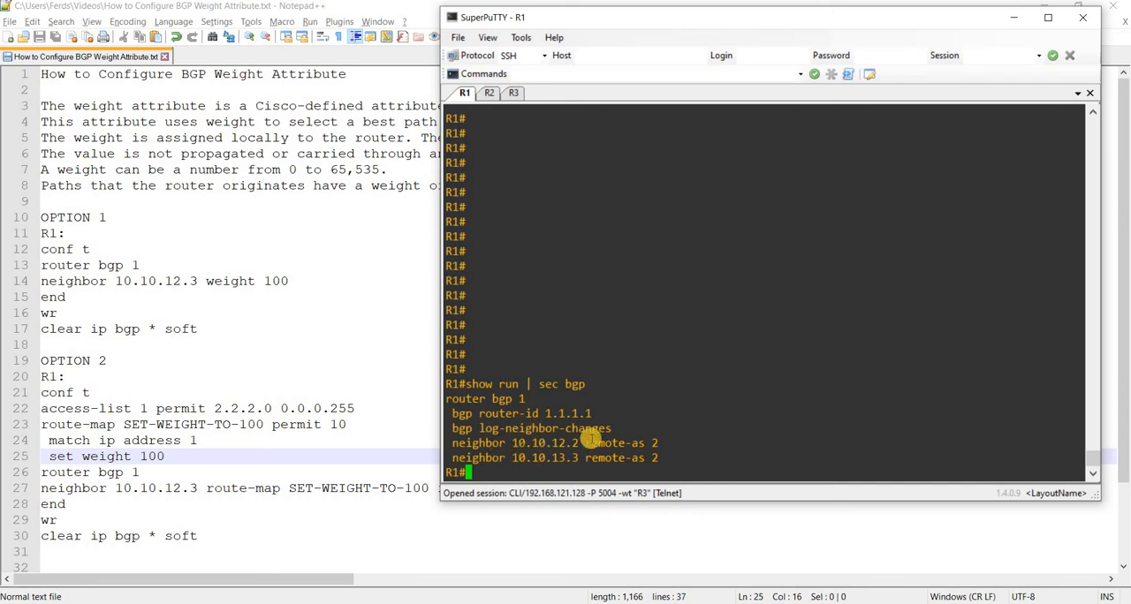
{"action": "mouse_move", "coordinate": [541, 428]}
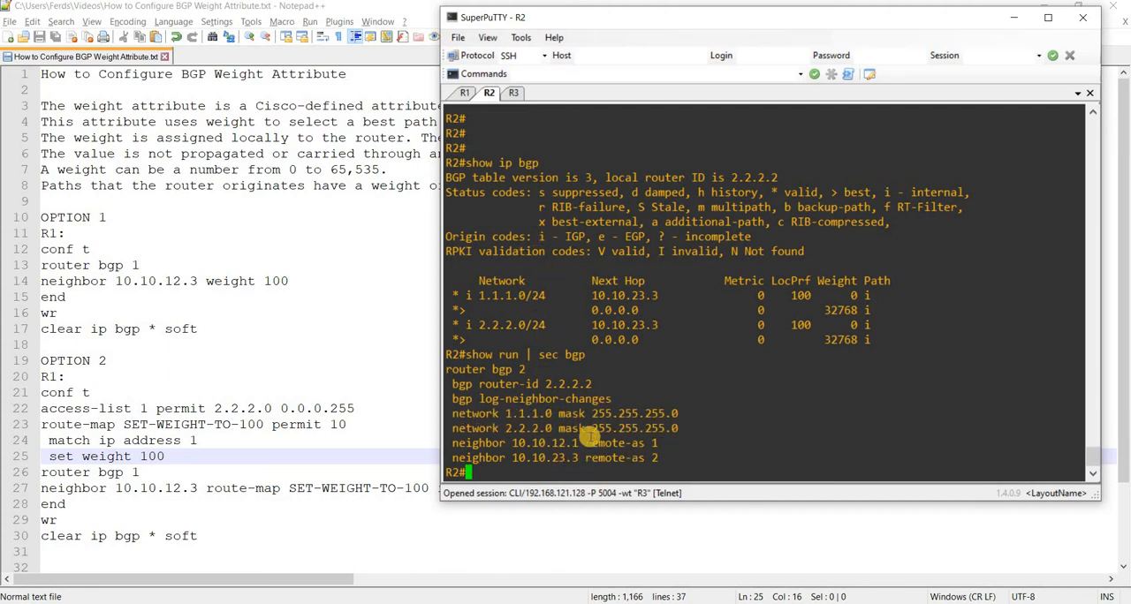
{"action": "mouse_move", "coordinate": [605, 457]}
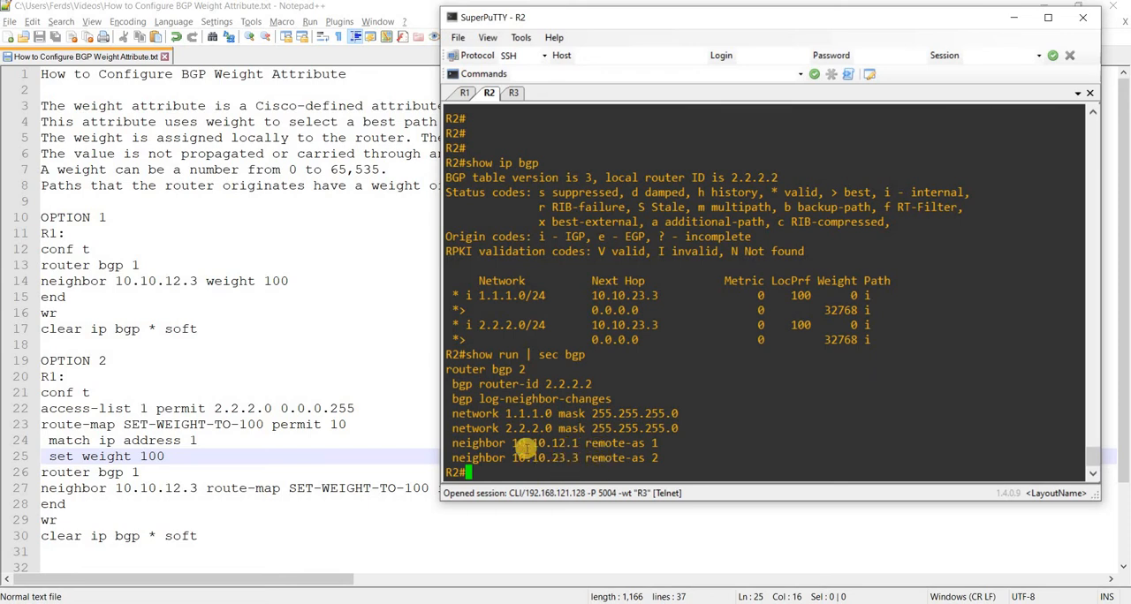
{"action": "mouse_move", "coordinate": [527, 243]}
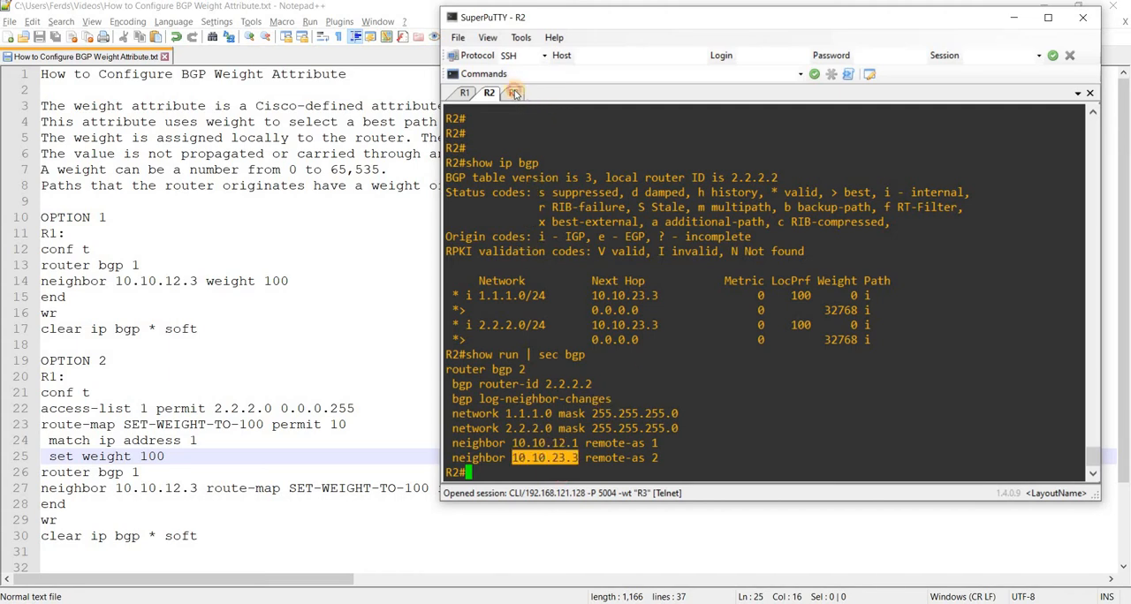
{"action": "left_click", "coordinate": [512, 92]}
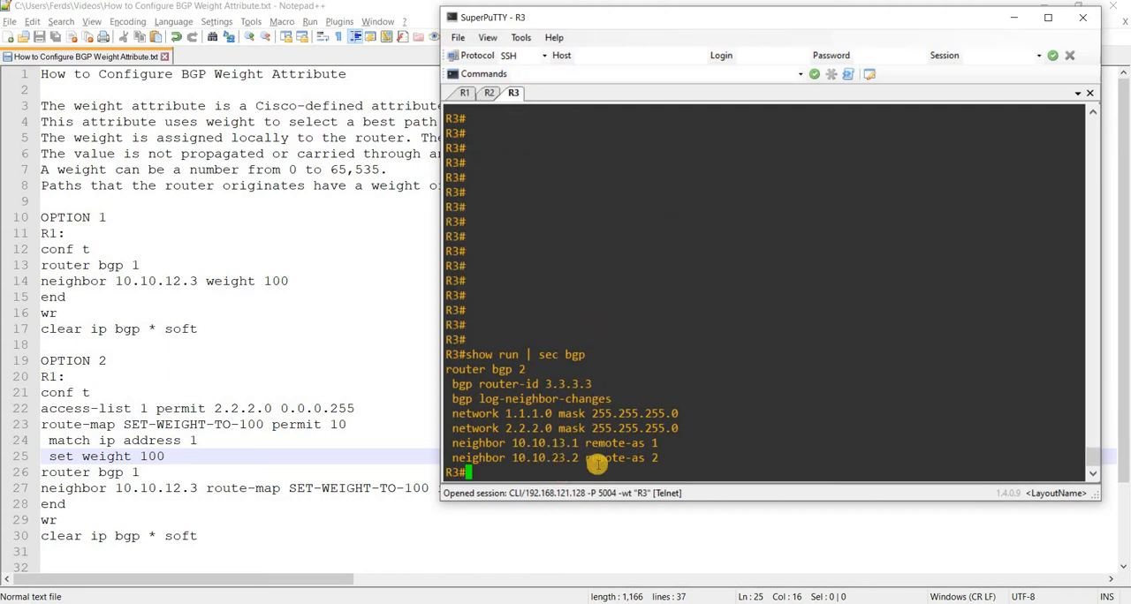
{"action": "mouse_move", "coordinate": [477, 413]}
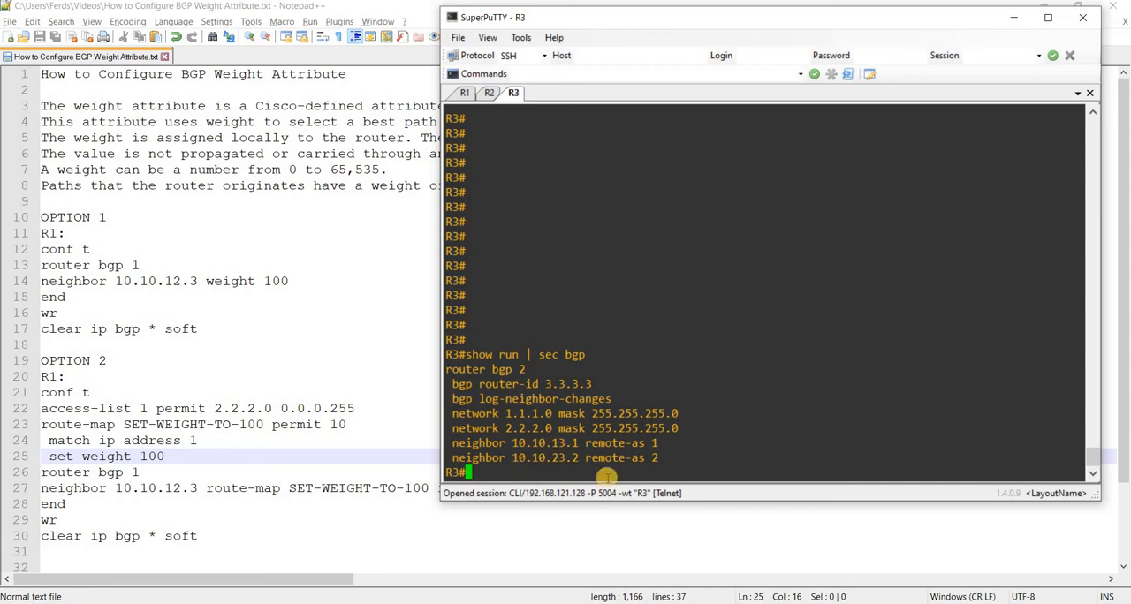
{"action": "mouse_move", "coordinate": [629, 325]}
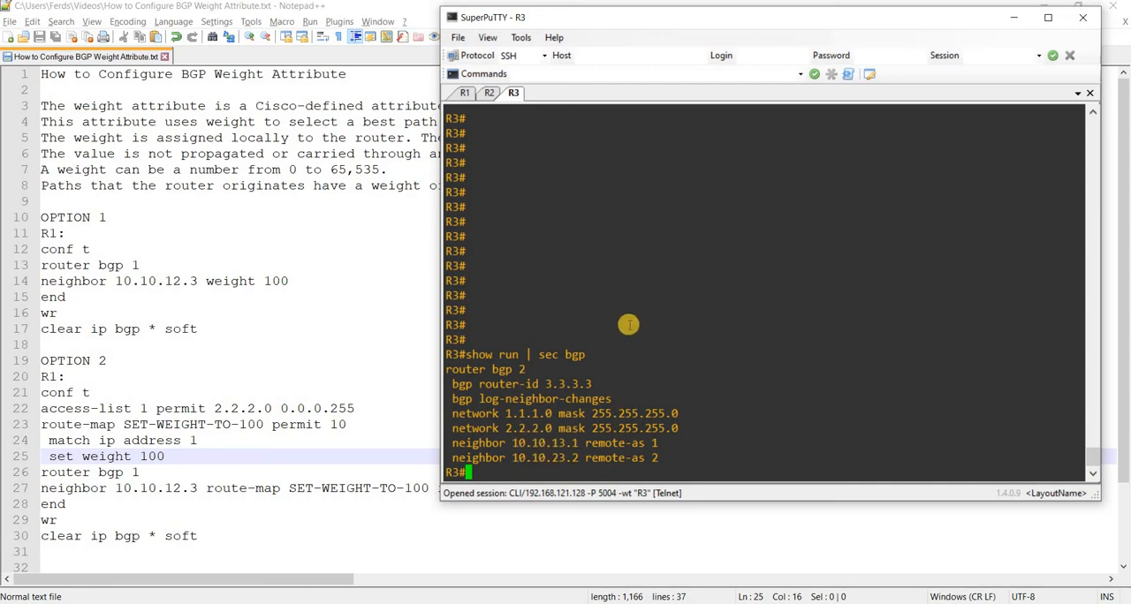
Step: Run 'show ip bgp' and compare R1, R2 and R3 tables, highlighting a value in R3's
{"action": "type", "text": "show ip bgp"}
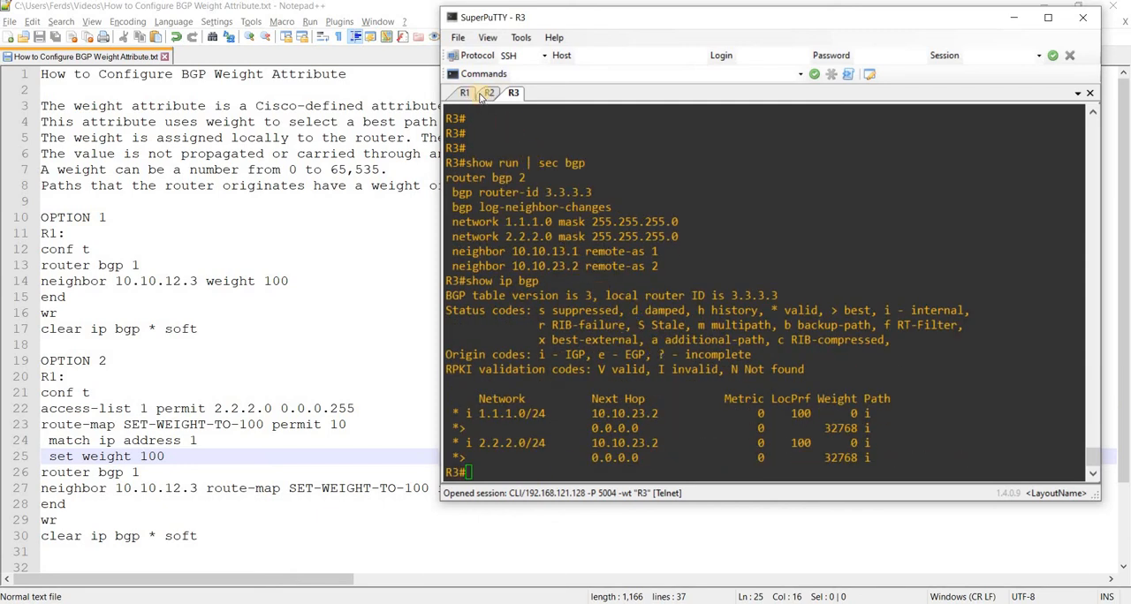
{"action": "left_click", "coordinate": [488, 92]}
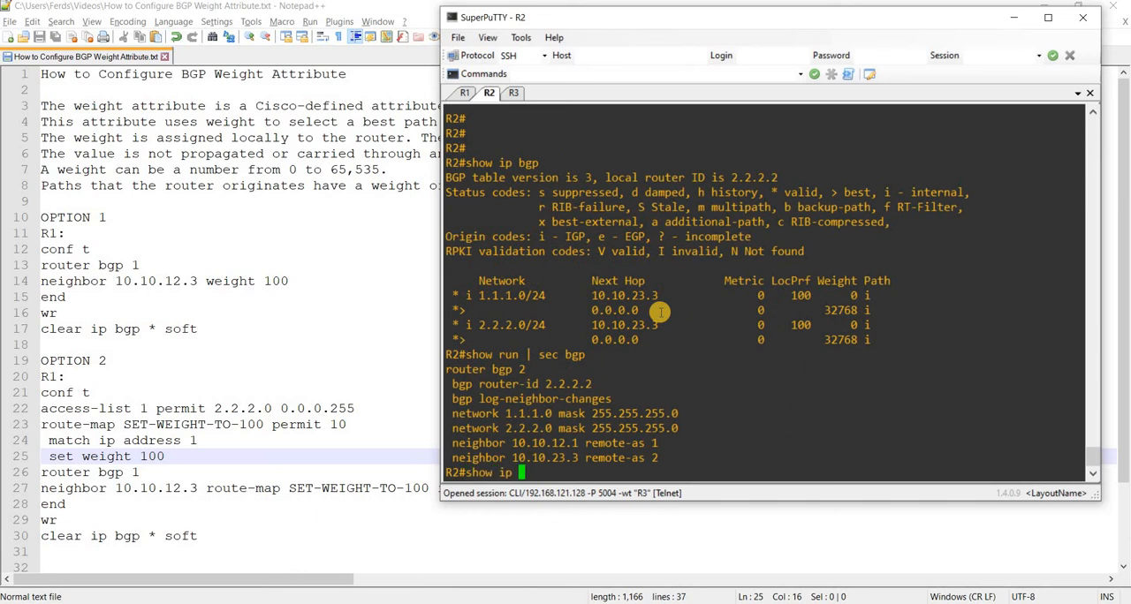
{"action": "left_click", "coordinate": [466, 92]}
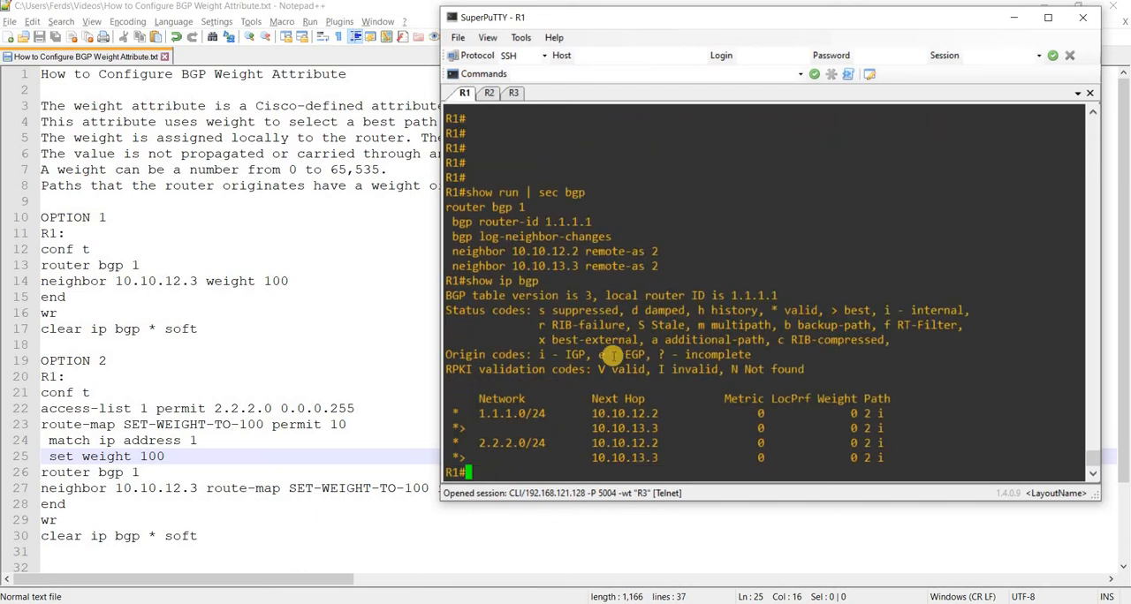
{"action": "left_click", "coordinate": [488, 92]}
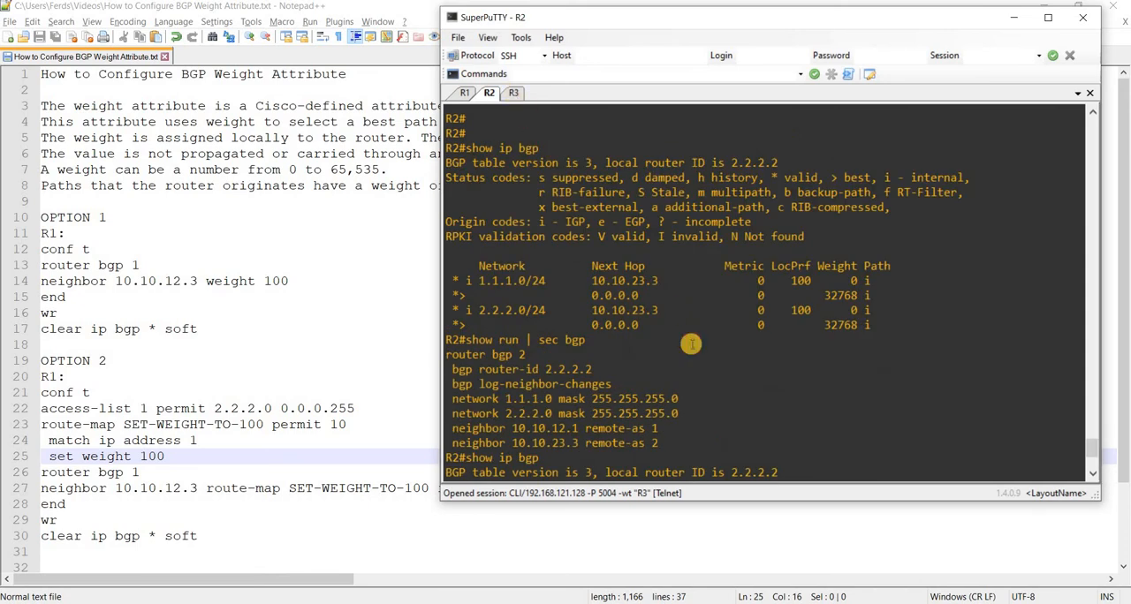
{"action": "left_click", "coordinate": [513, 92]}
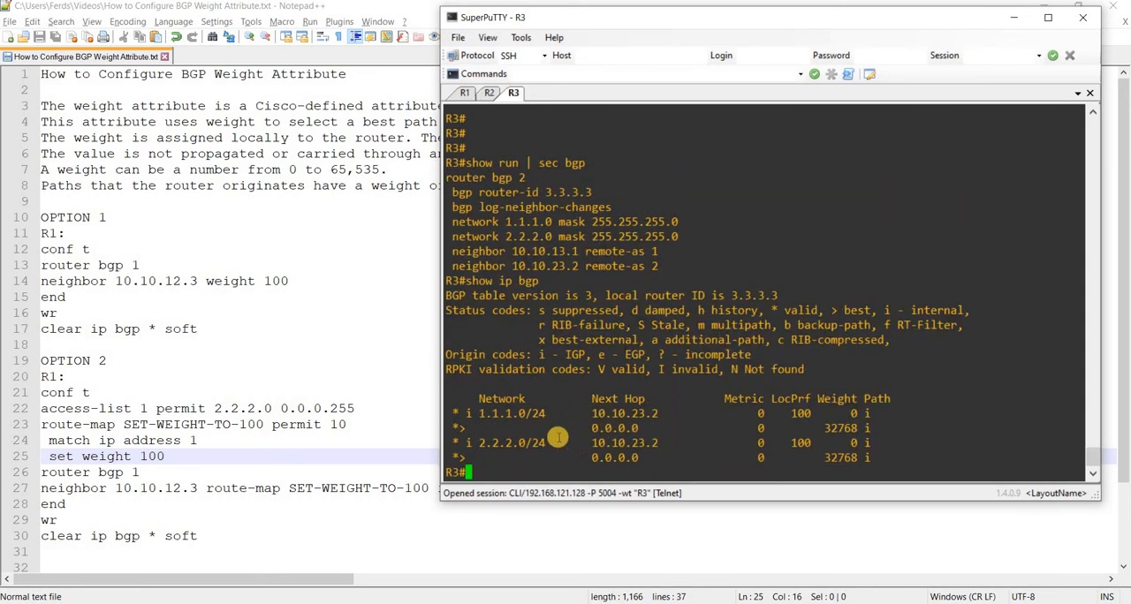
{"action": "mouse_move", "coordinate": [526, 431]}
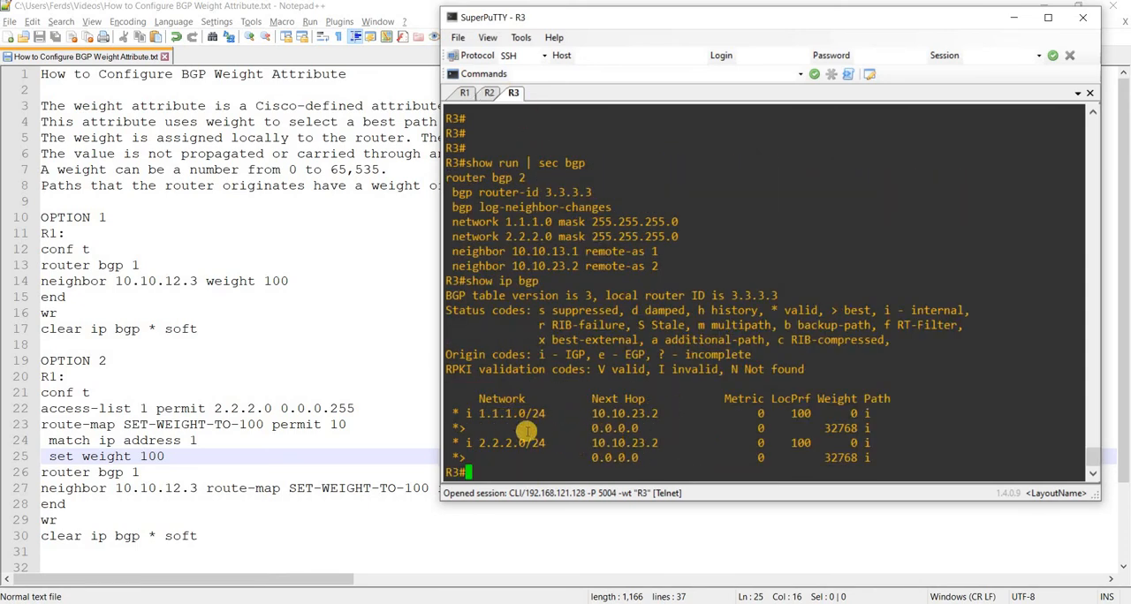
{"action": "double_click", "coordinate": [510, 413]}
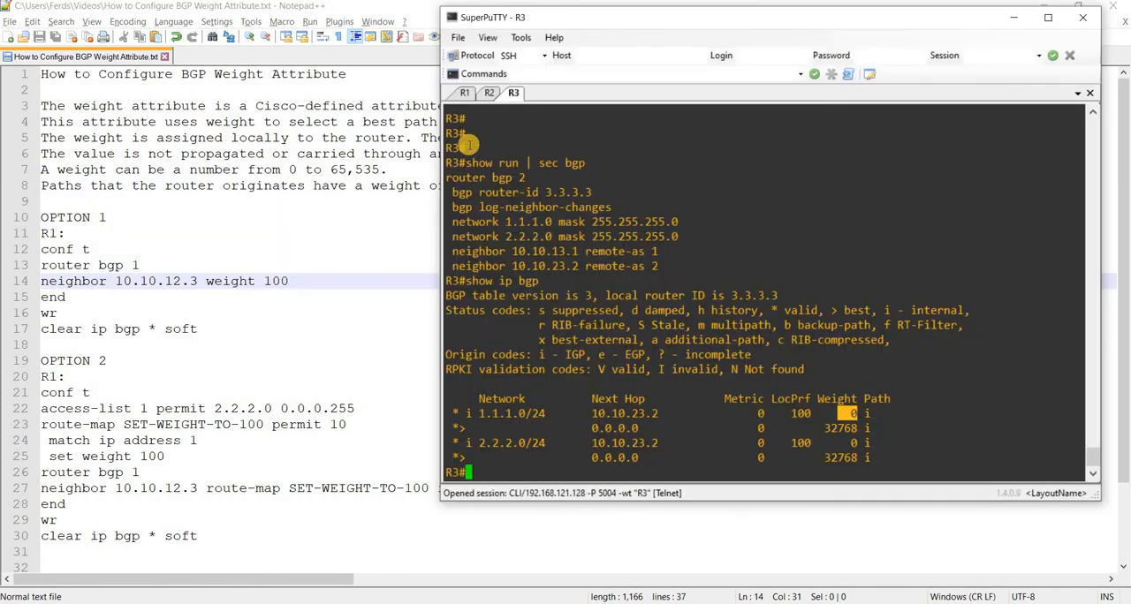
Step: Bring up R1's BGP table where every path still shows weight 0
{"action": "left_click", "coordinate": [465, 92]}
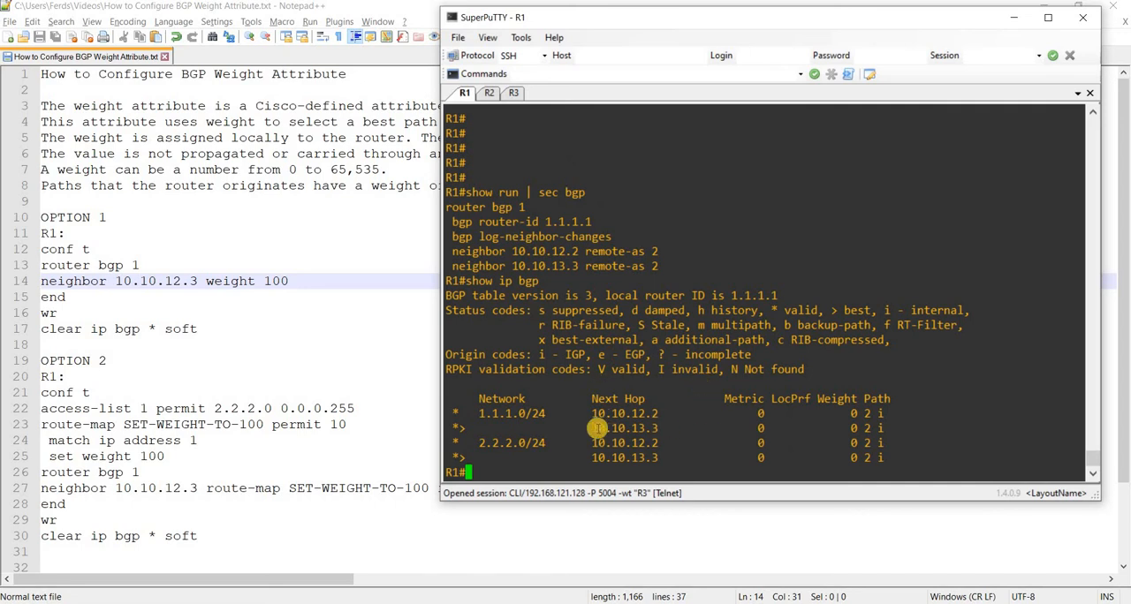
{"action": "mouse_move", "coordinate": [680, 393]}
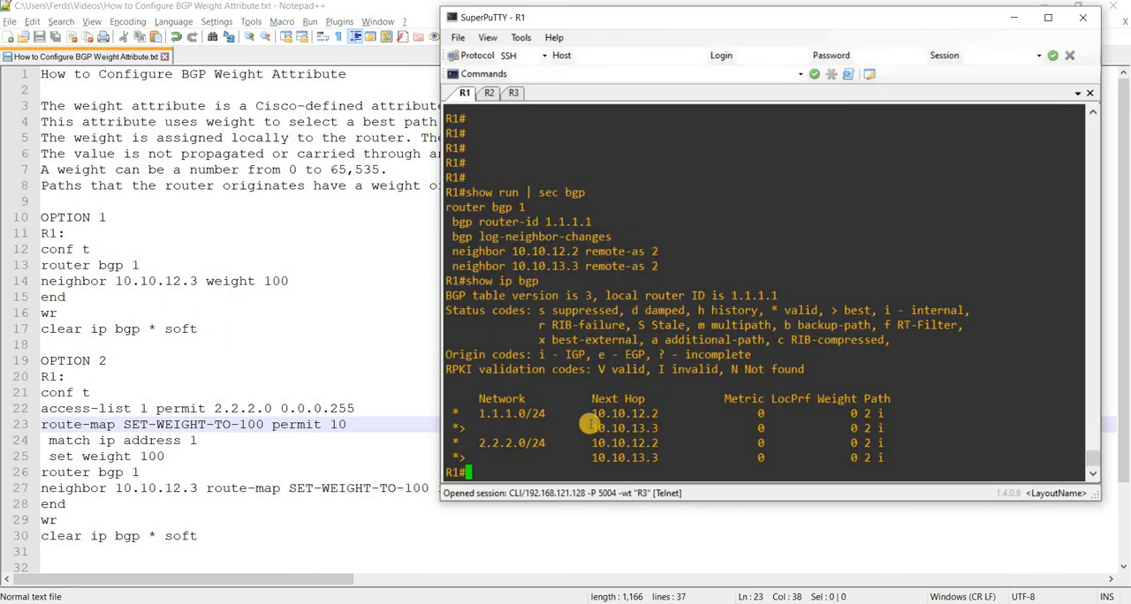
{"action": "mouse_move", "coordinate": [848, 416]}
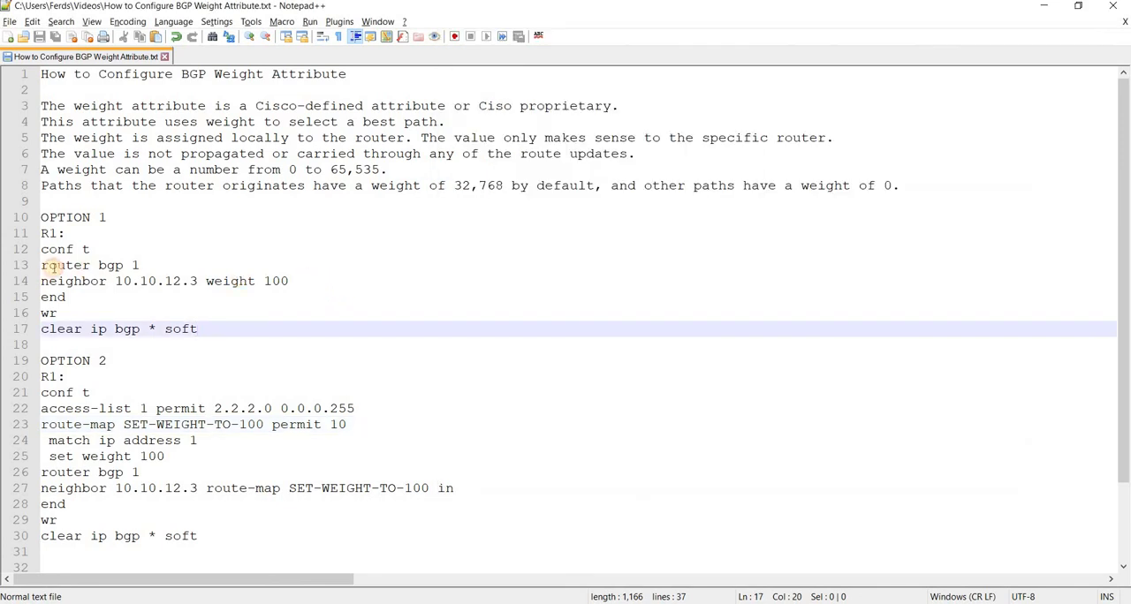
Step: Select the Option 1 lines, run show ip bgp on R1 and mark preferred next hop 10.10.12.2 at weight 100
{"action": "left_click", "coordinate": [64, 376]}
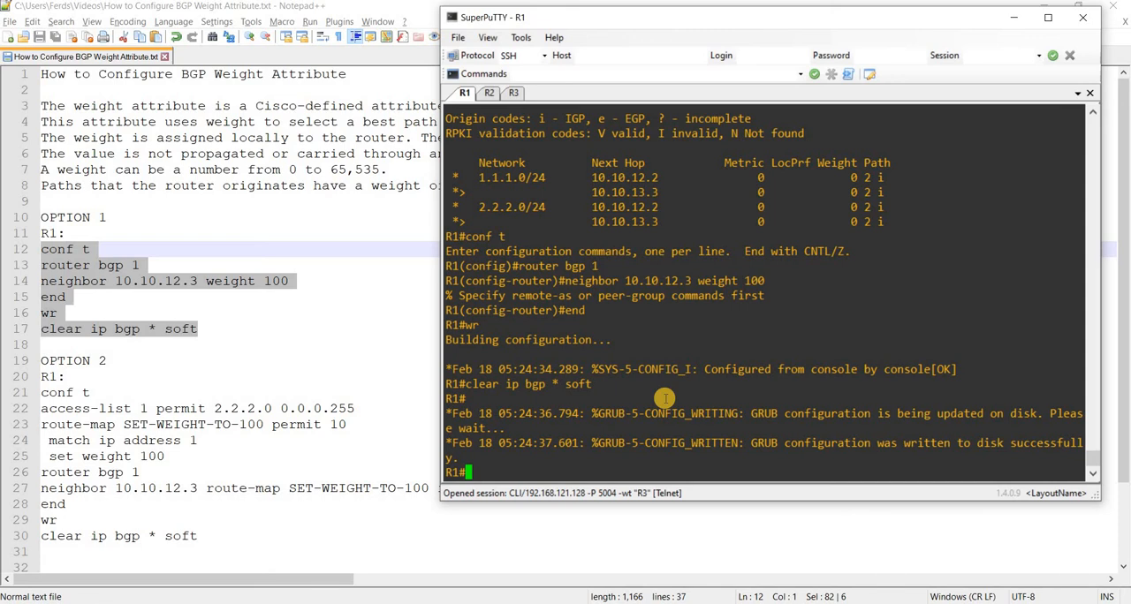
{"action": "mouse_move", "coordinate": [265, 371]}
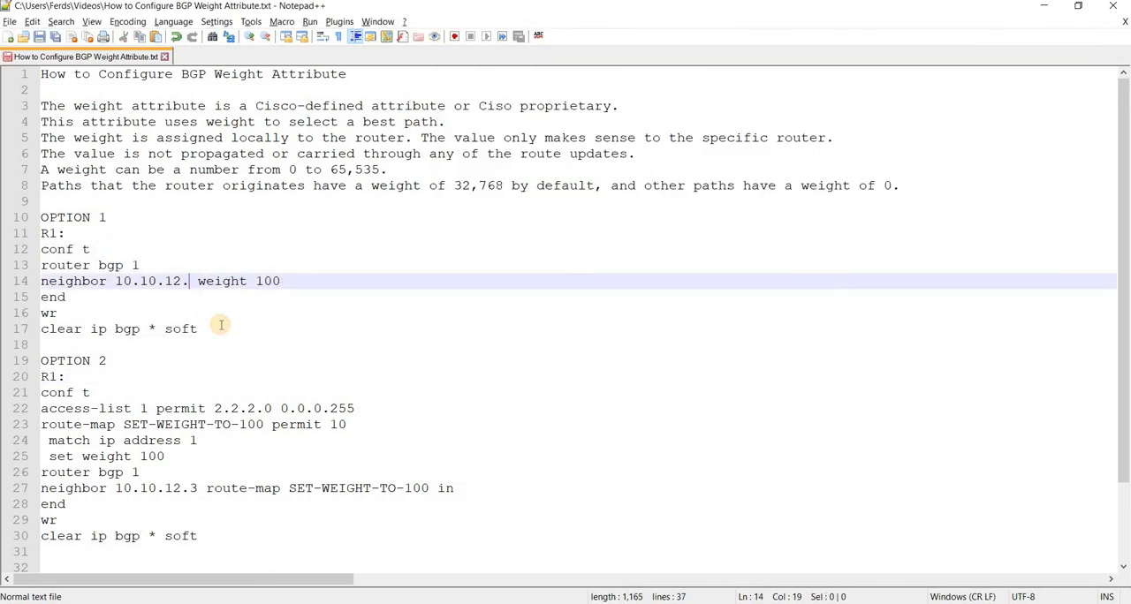
{"action": "type", "text": "2"}
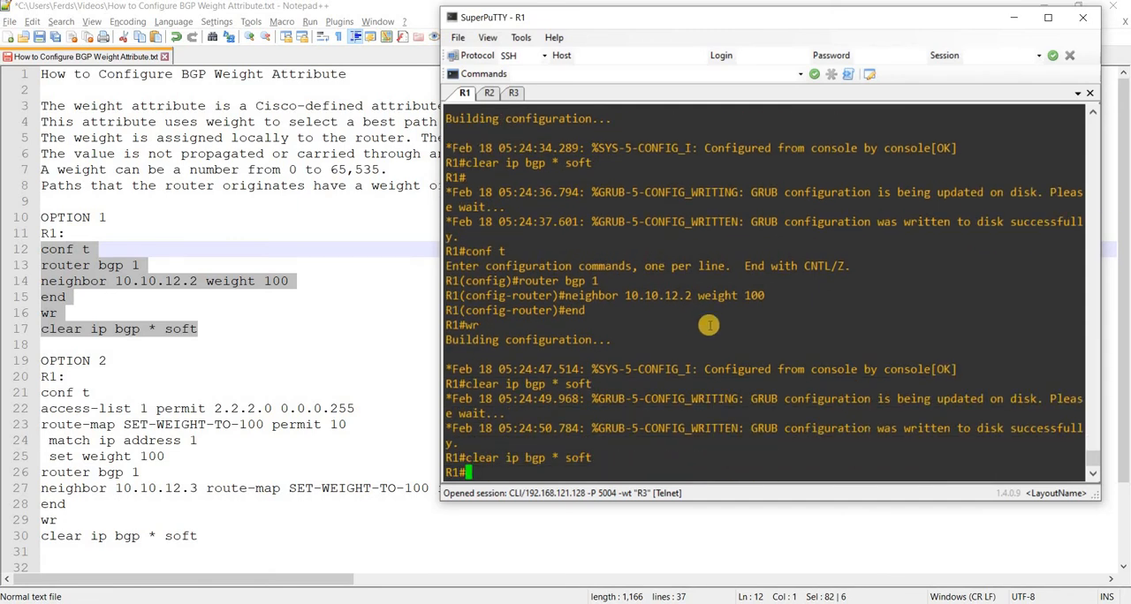
{"action": "type", "text": "show ip  bgp"}
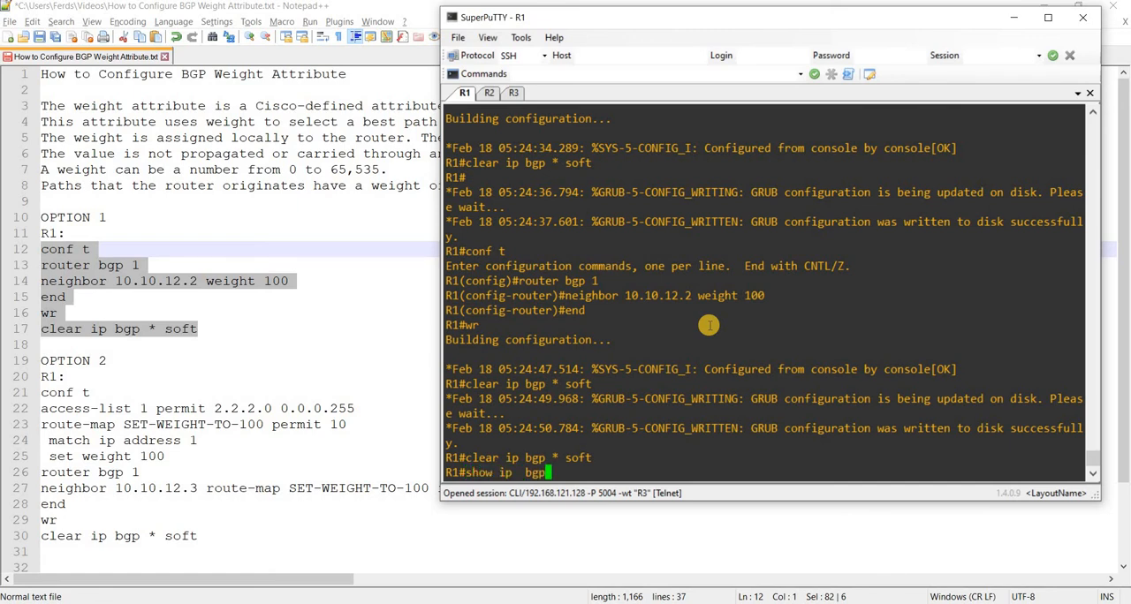
{"action": "mouse_move", "coordinate": [668, 420]}
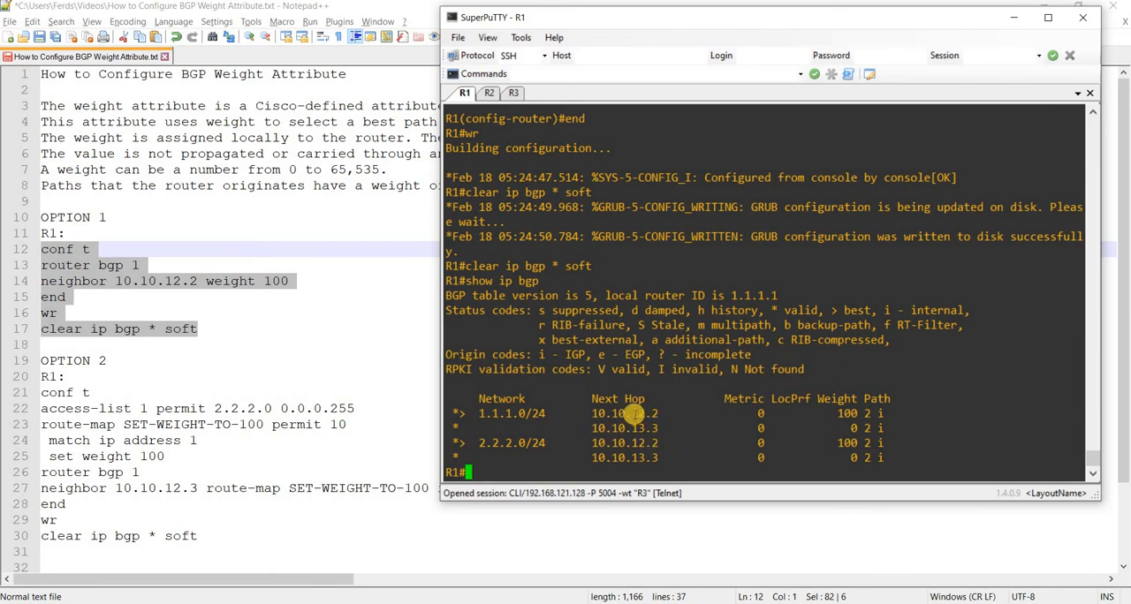
{"action": "double_click", "coordinate": [511, 413]}
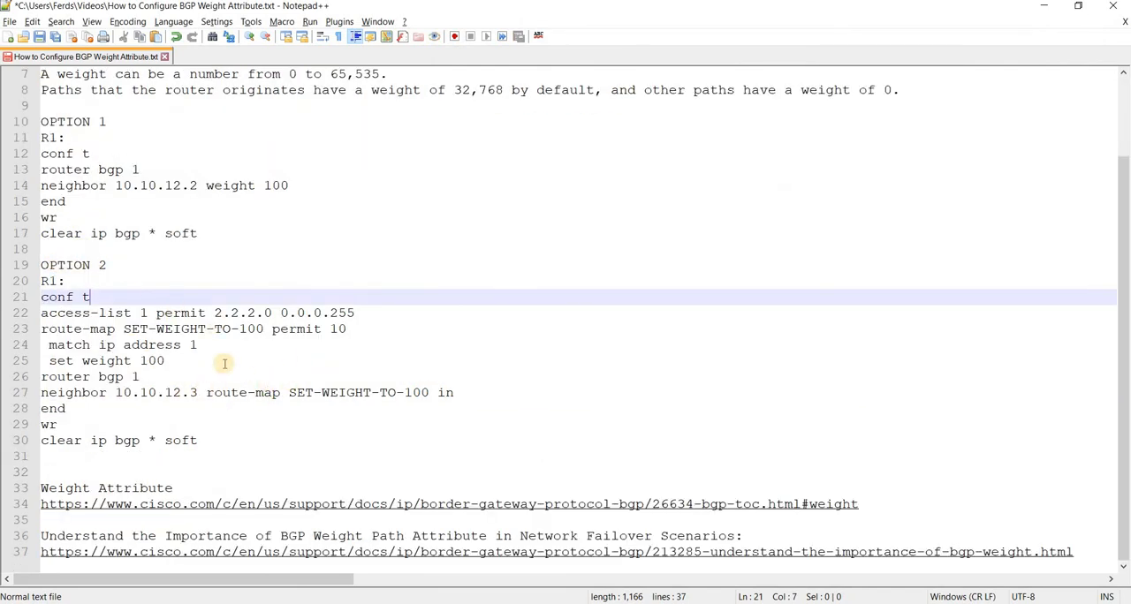
Step: On R1 enter conf t, add access-list 1 and route-map SET-WEIGHT-TO-100 with set weight 100
{"action": "left_click", "coordinate": [198, 345]}
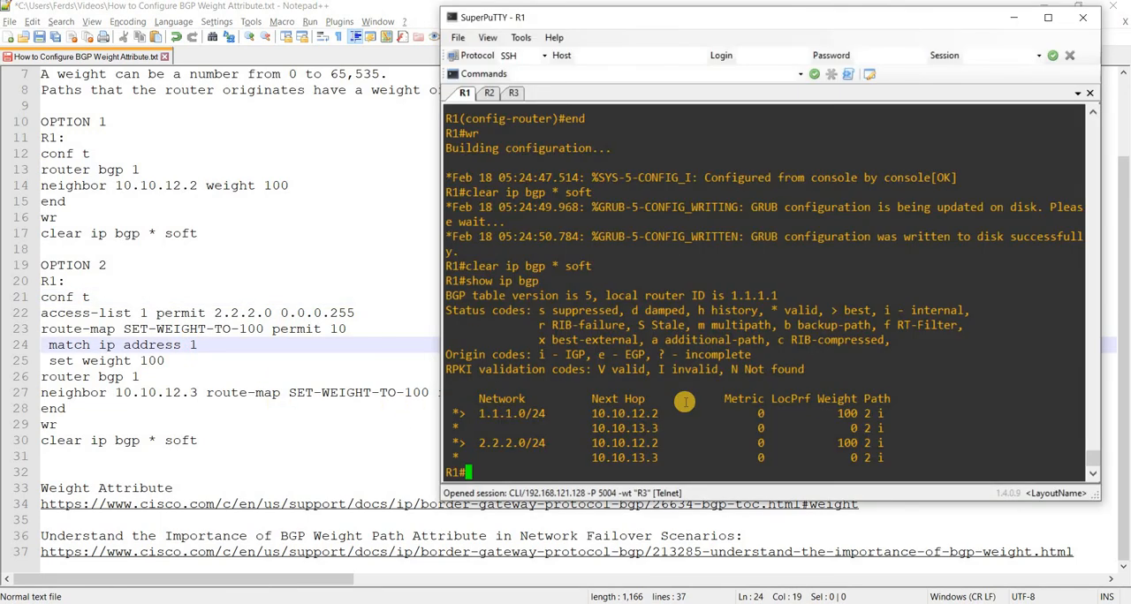
{"action": "type", "text": "conf t"}
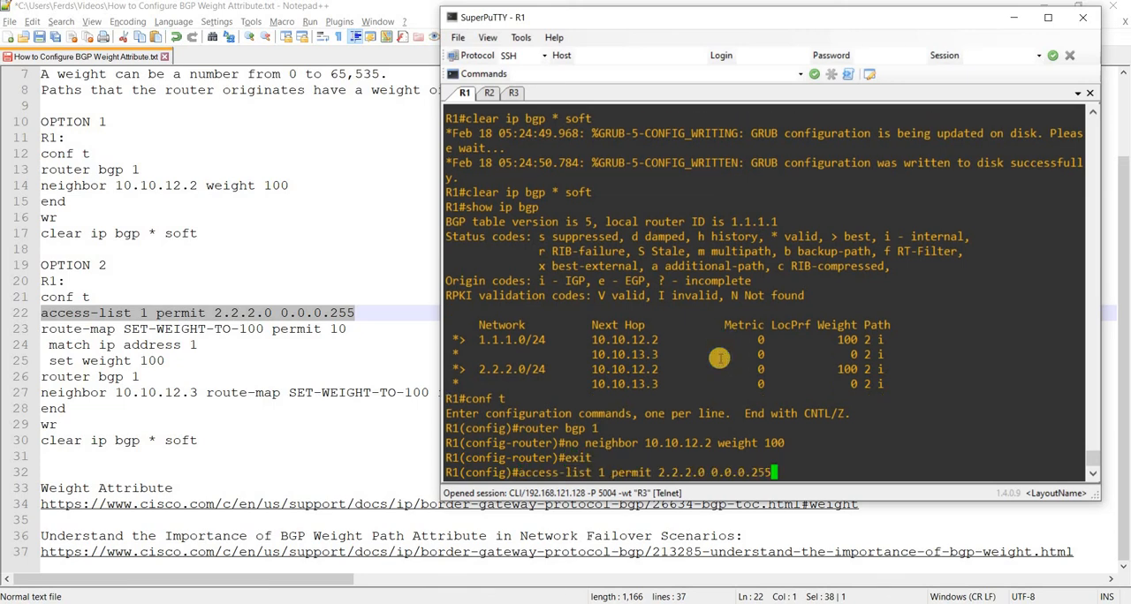
{"action": "key", "text": "Return"}
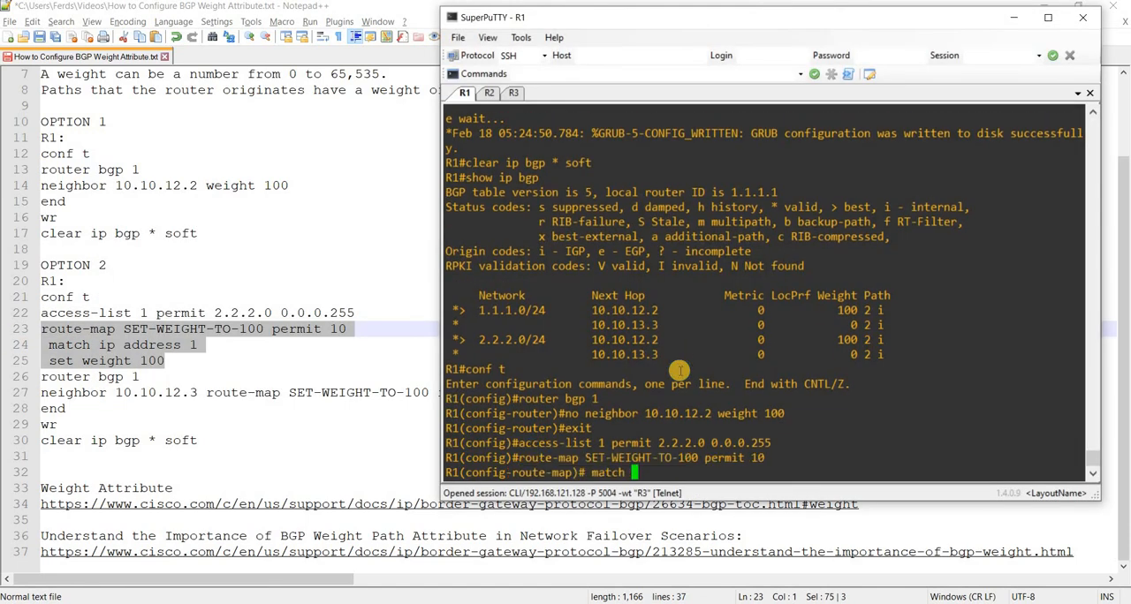
{"action": "type", "text": "set weight 100"}
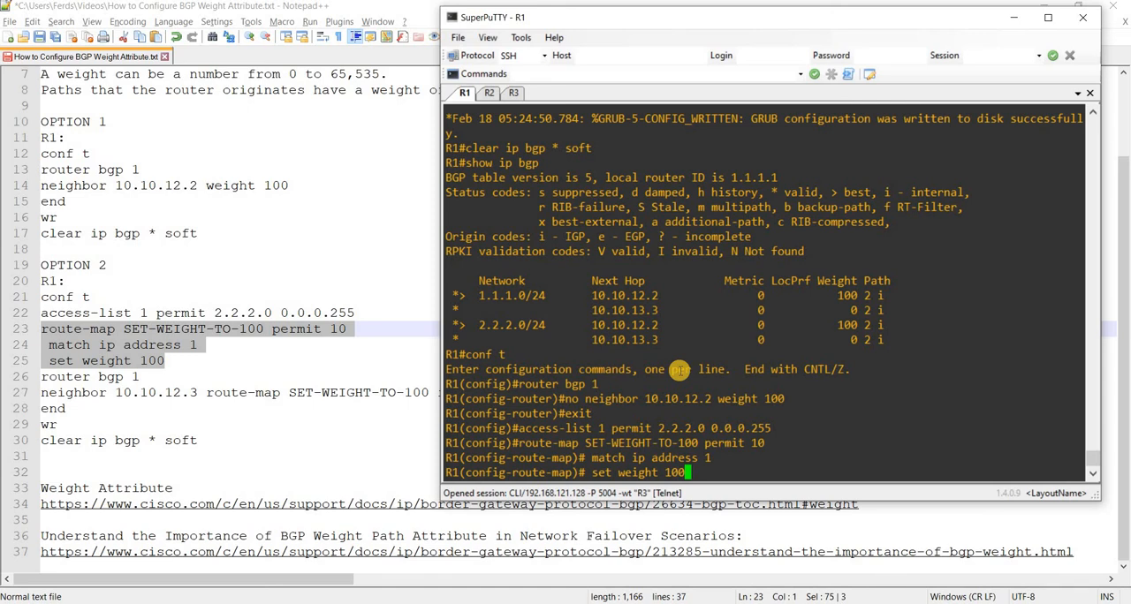
{"action": "key", "text": "enter"}
{"action": "type", "text": "clear ip"}
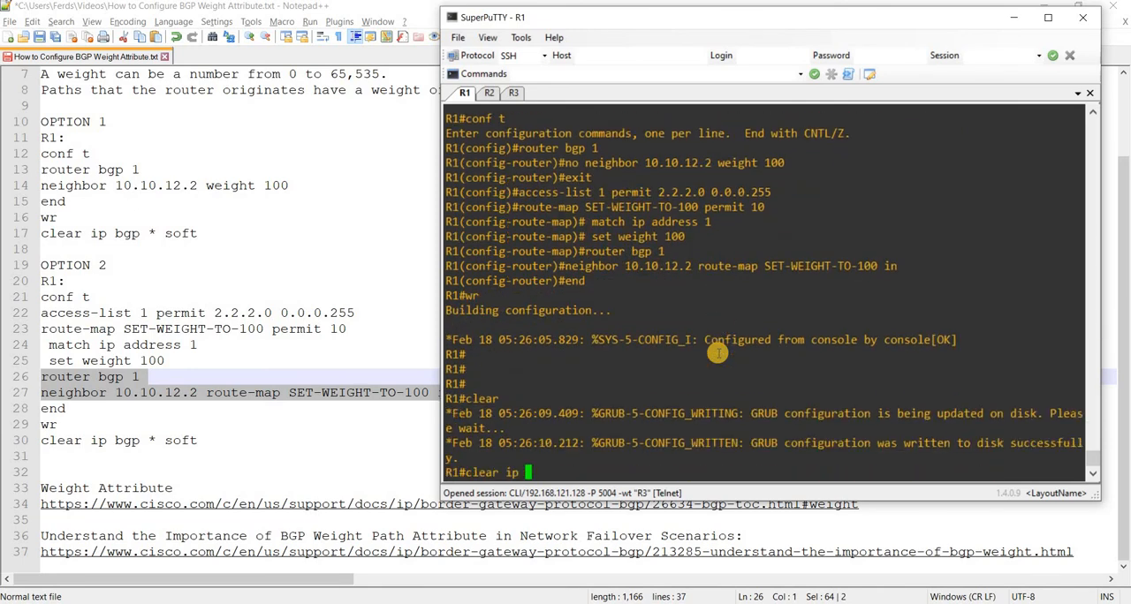
Step: Soft-clear BGP, run show ip bgp sum and show ip bgp on R1, highlighting 2.2.2.0/24 via 10.10.12.2
{"action": "type", "text": "bgp * soft"}
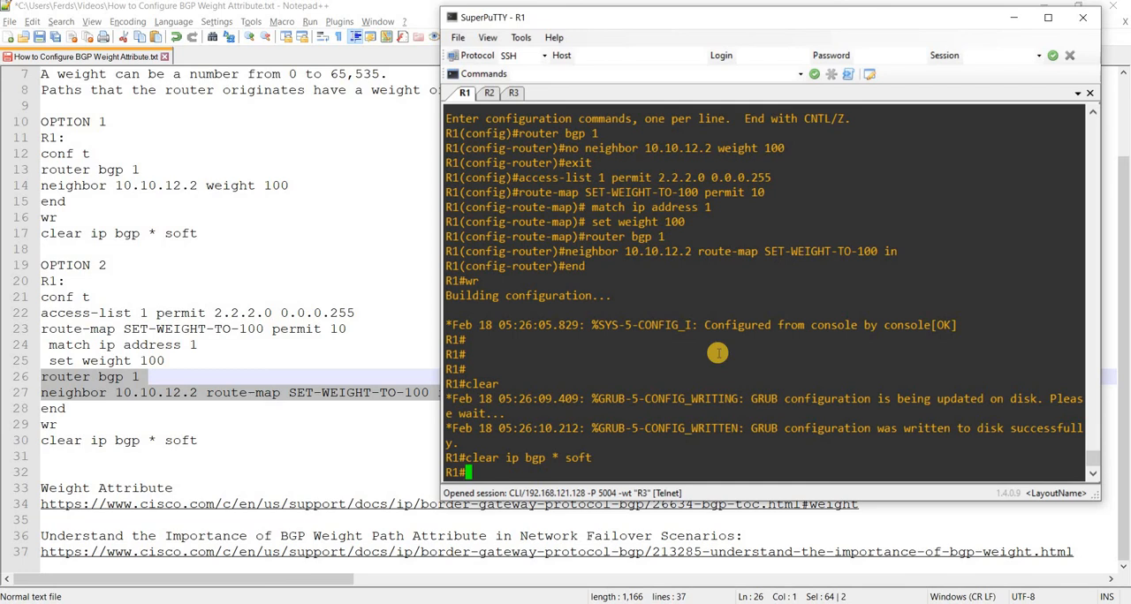
{"action": "type", "text": "show ip bgp sum"}
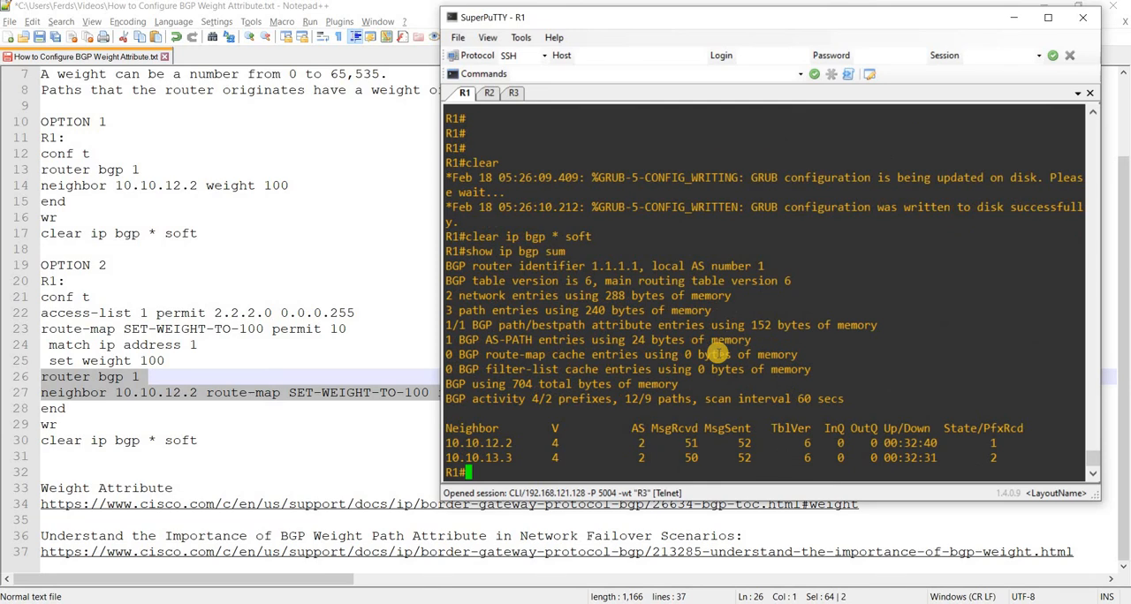
{"action": "mouse_move", "coordinate": [922, 442]}
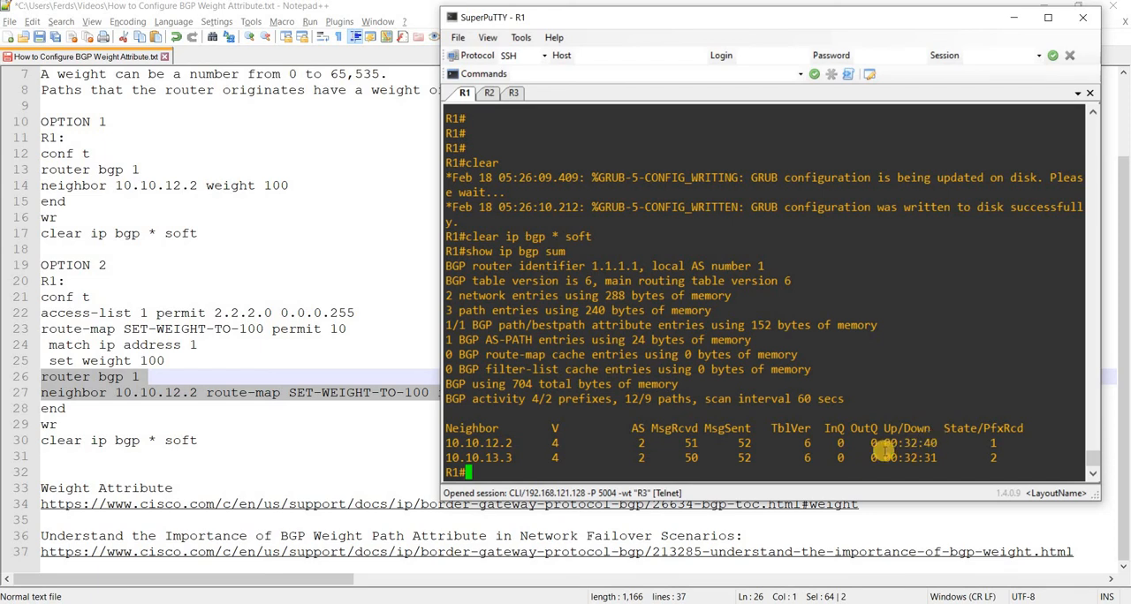
{"action": "type", "text": "show ip bgp"}
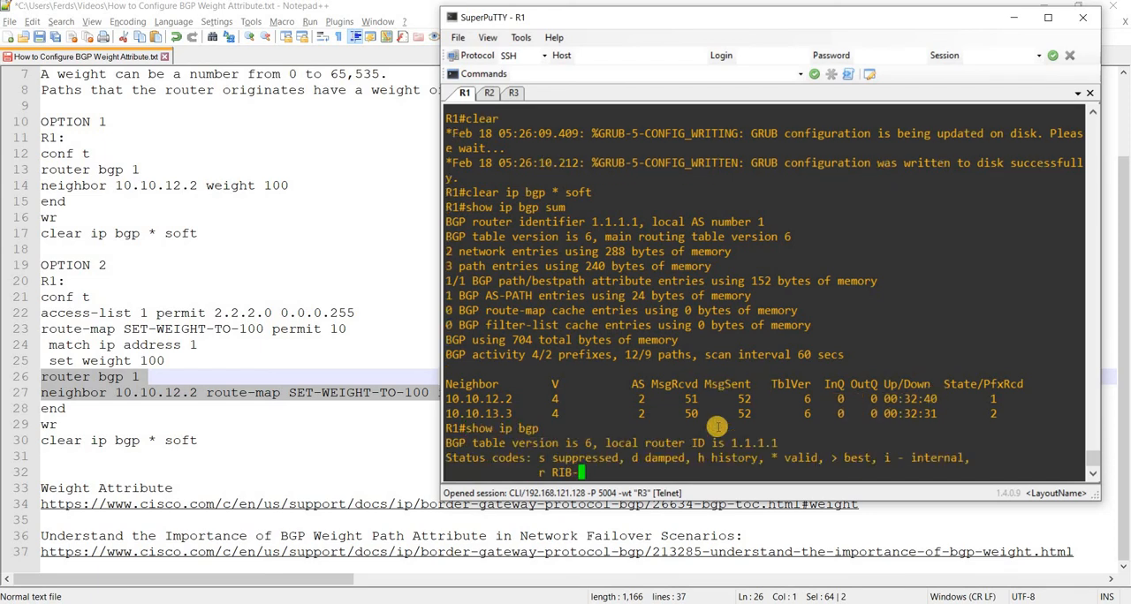
{"action": "key", "text": "Return"}
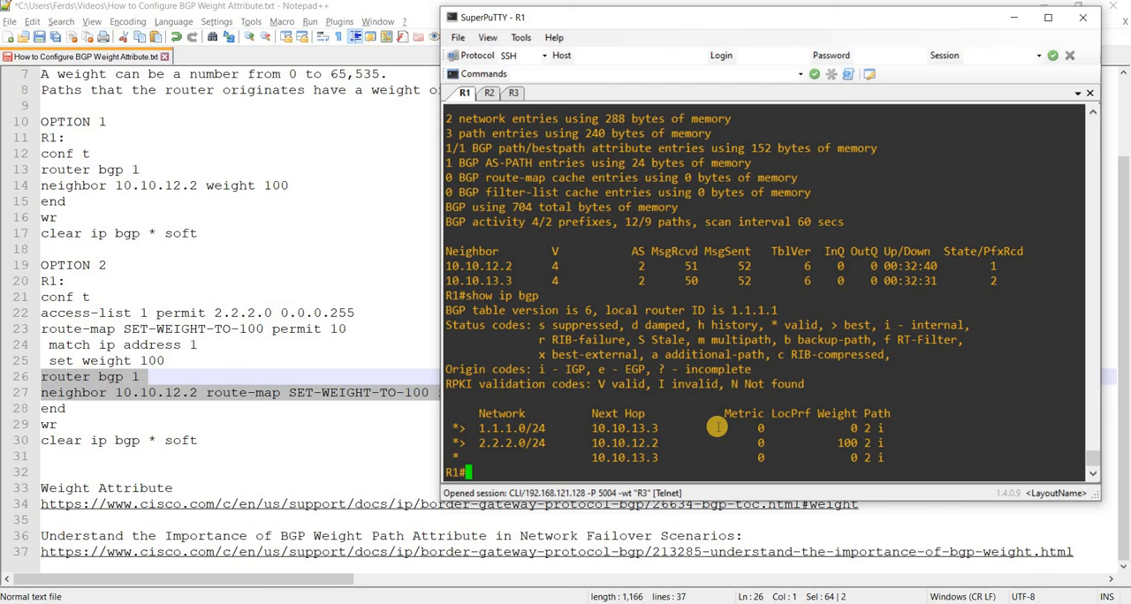
{"action": "mouse_move", "coordinate": [516, 458]}
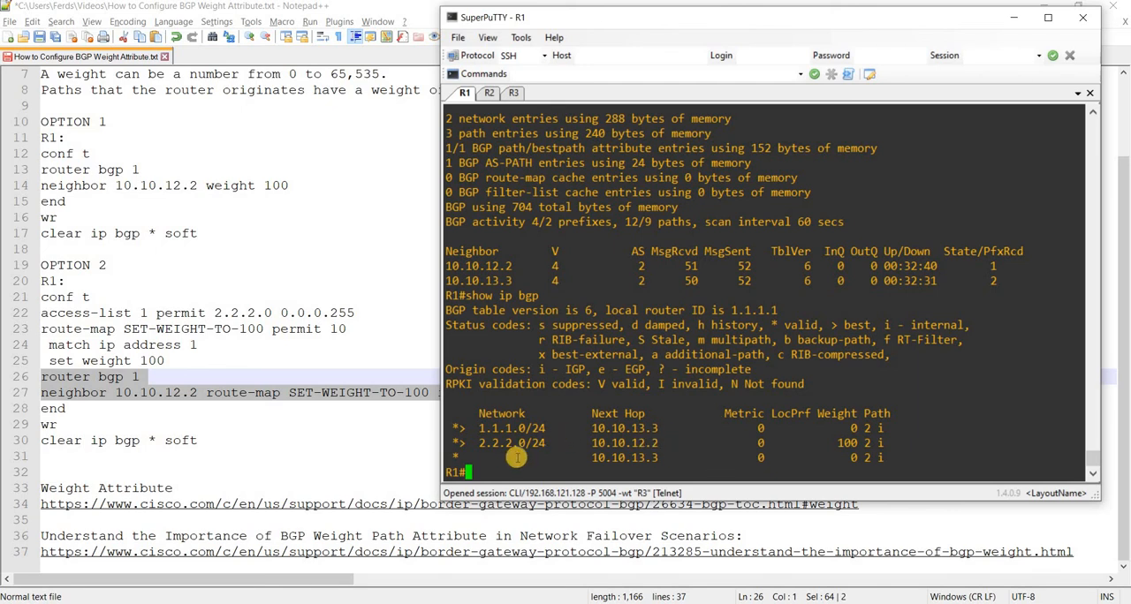
{"action": "double_click", "coordinate": [624, 442]}
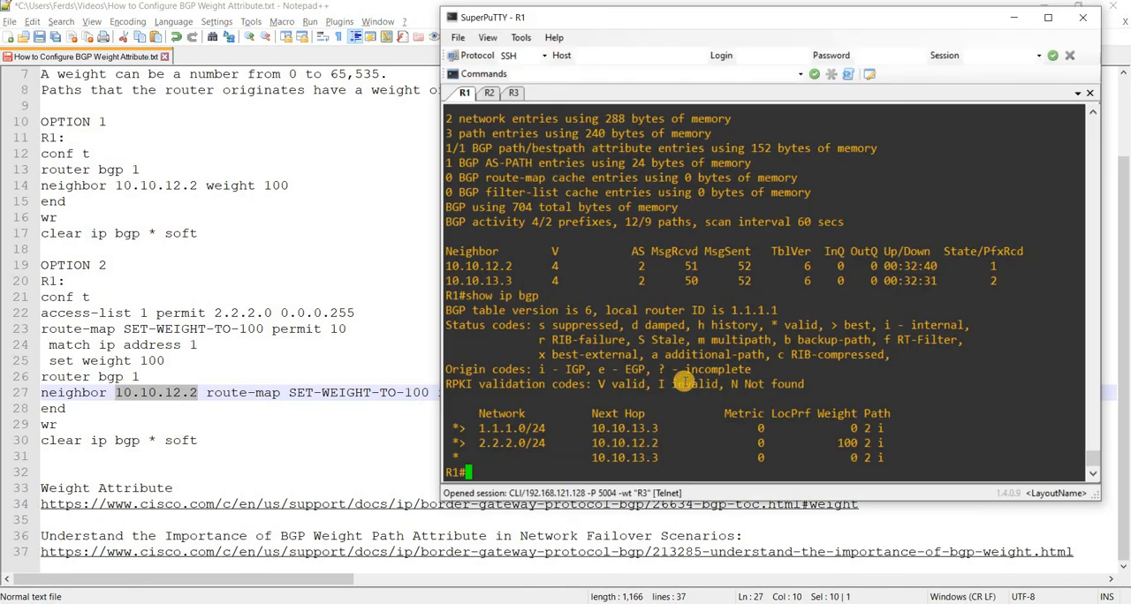
{"action": "mouse_move", "coordinate": [519, 431]}
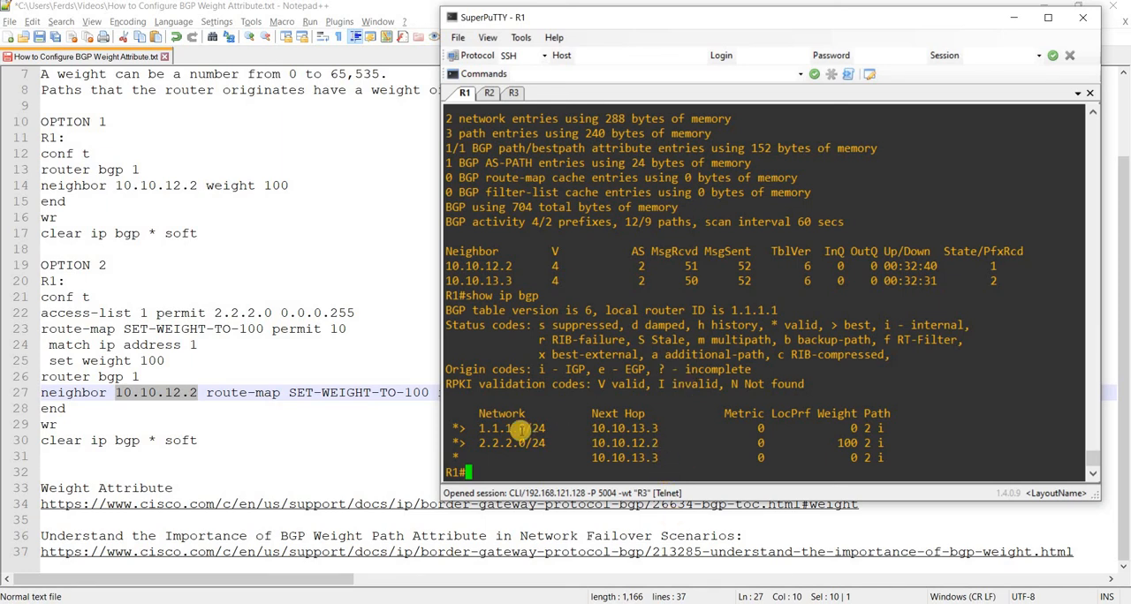
{"action": "mouse_move", "coordinate": [685, 440]}
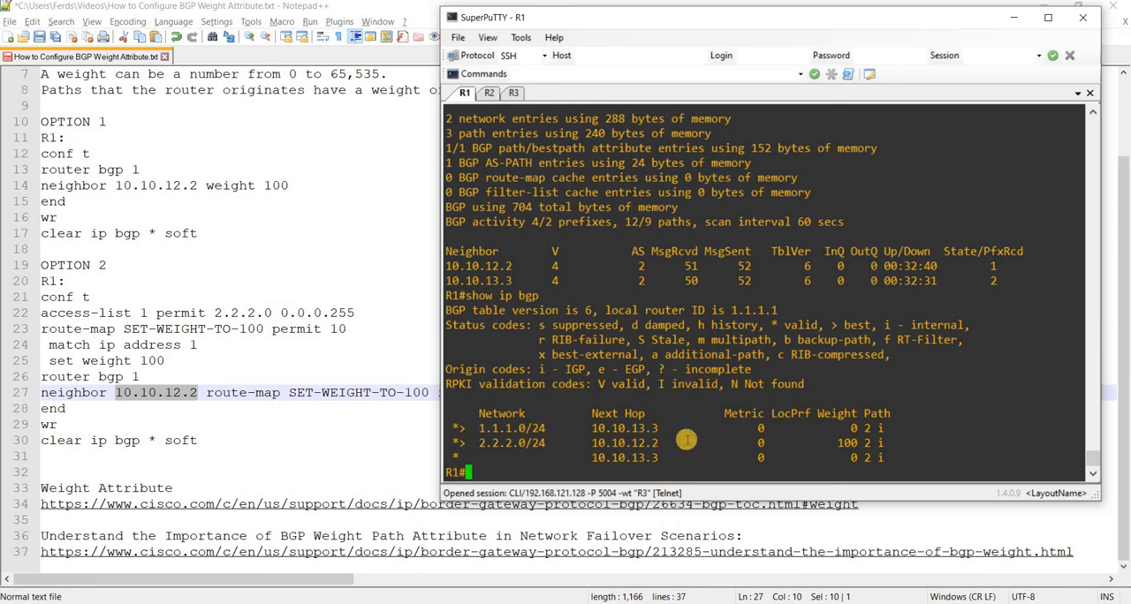
{"action": "mouse_move", "coordinate": [686, 423]}
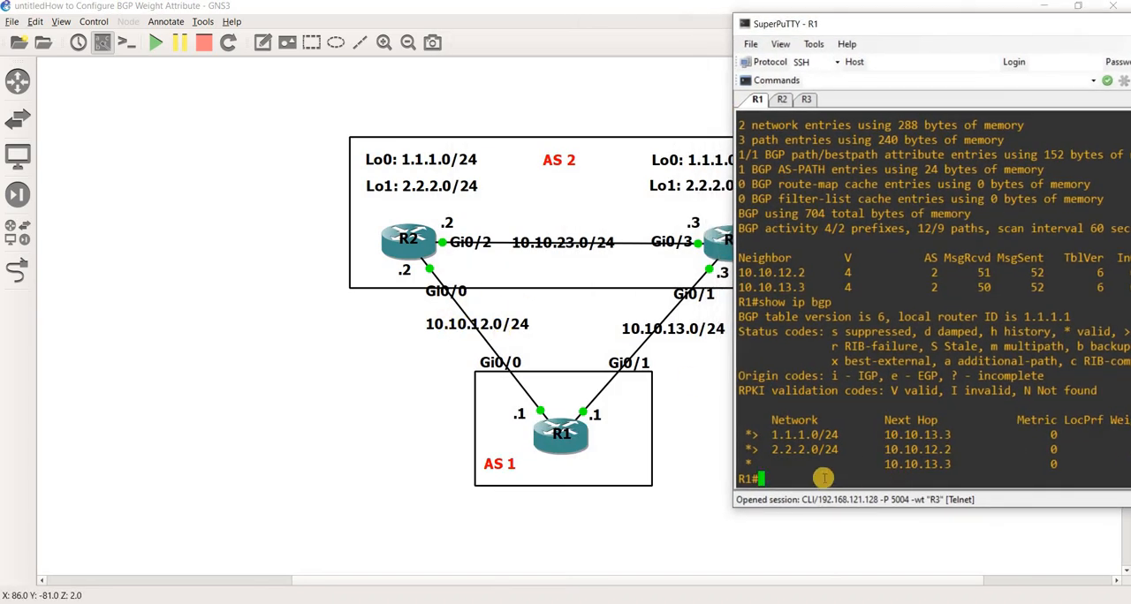
{"action": "mouse_move", "coordinate": [802, 461]}
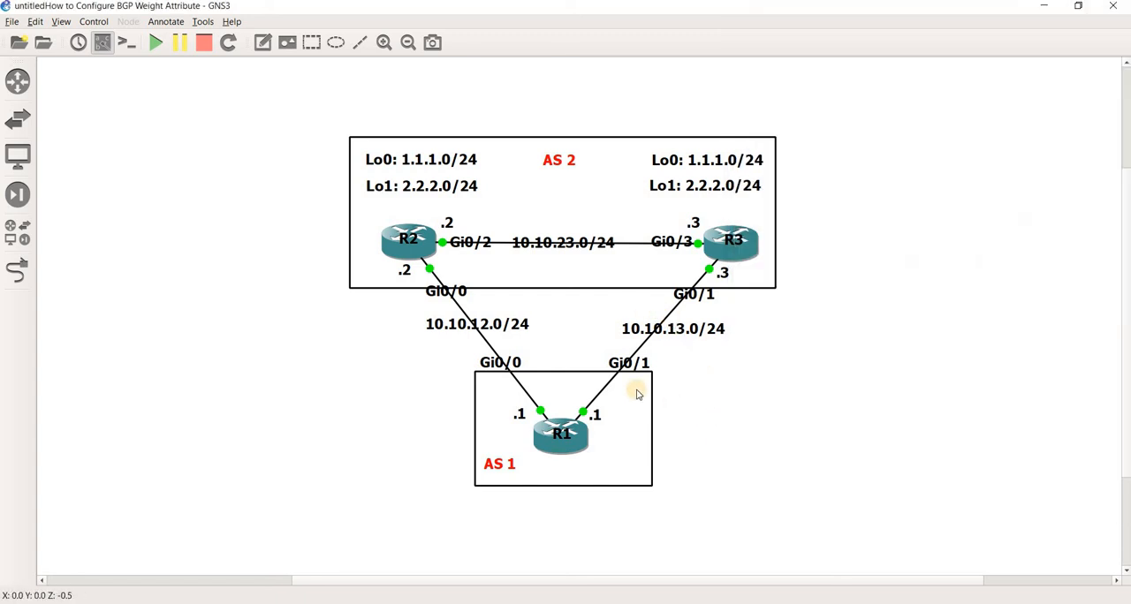
{"action": "mouse_move", "coordinate": [813, 394]}
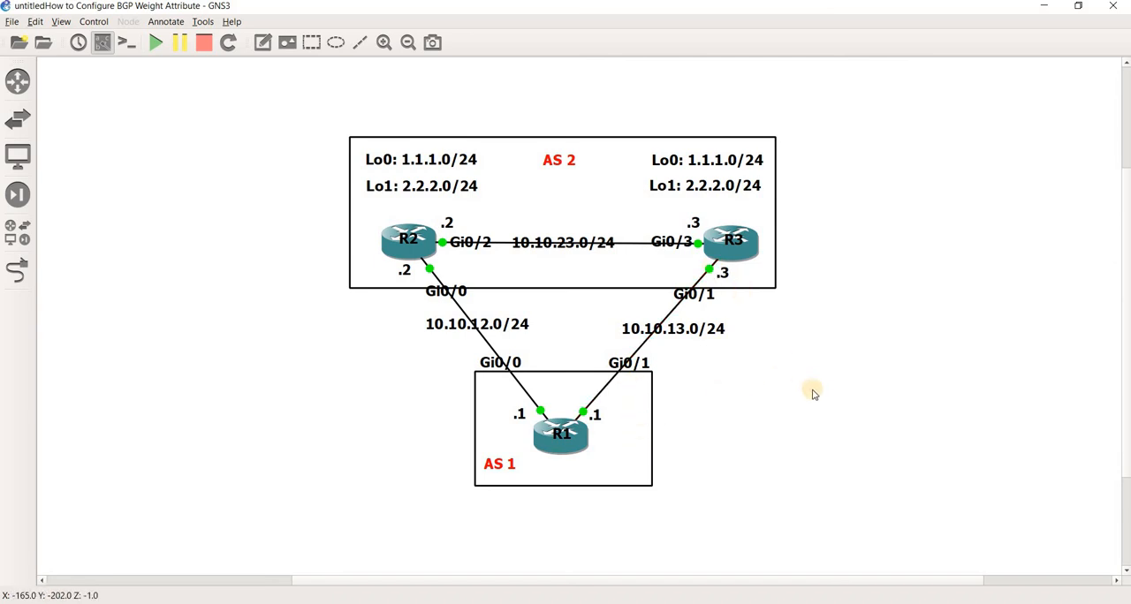
{"action": "mouse_move", "coordinate": [804, 431]}
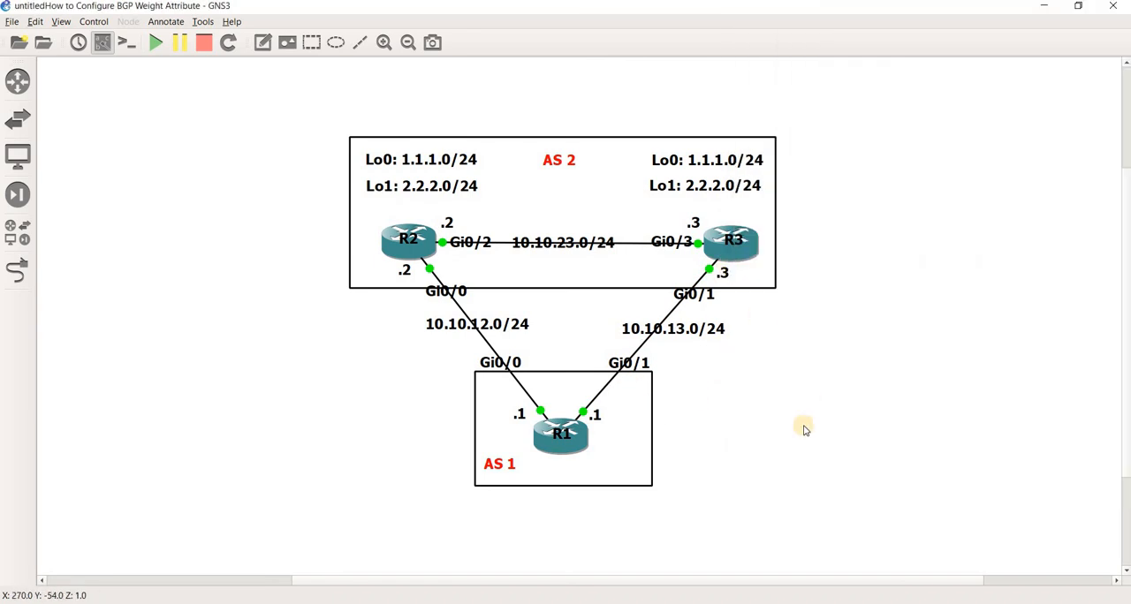
{"action": "mouse_move", "coordinate": [601, 450]}
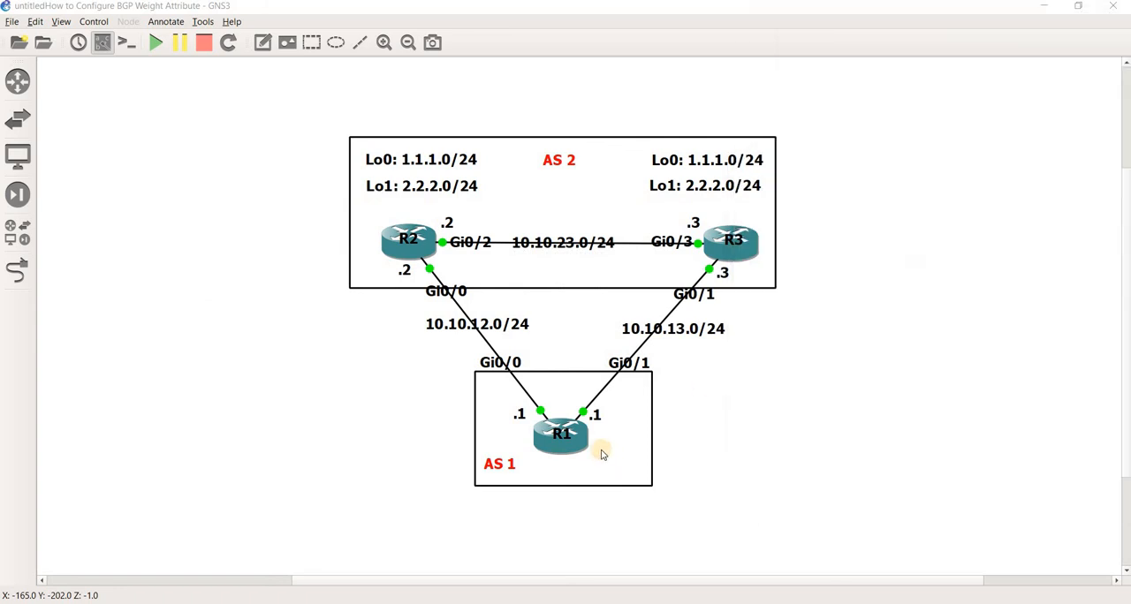
{"action": "mouse_move", "coordinate": [641, 417]}
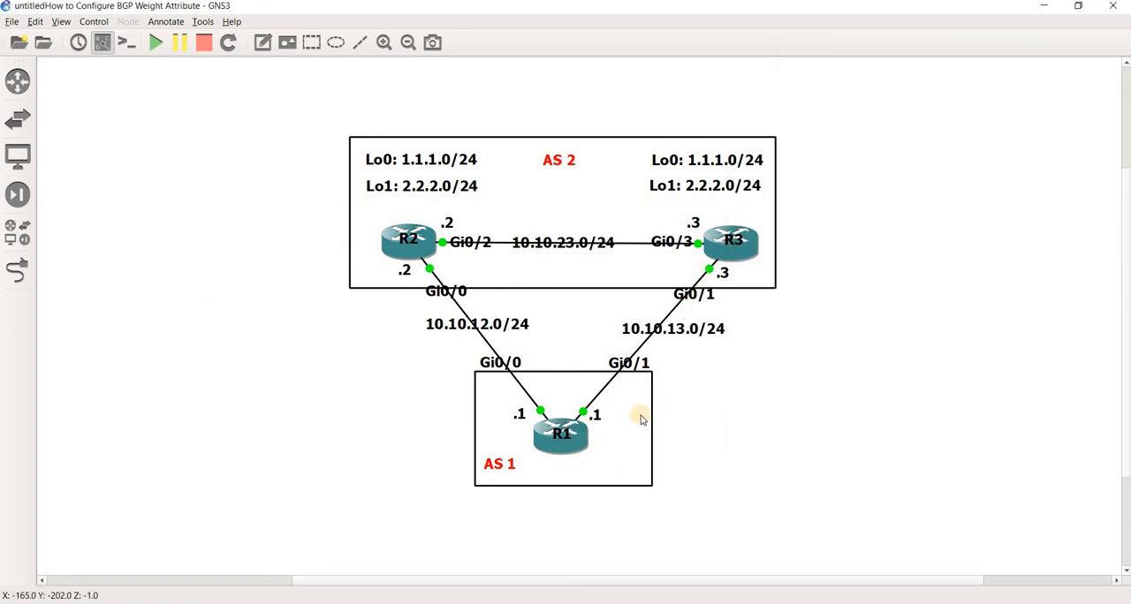